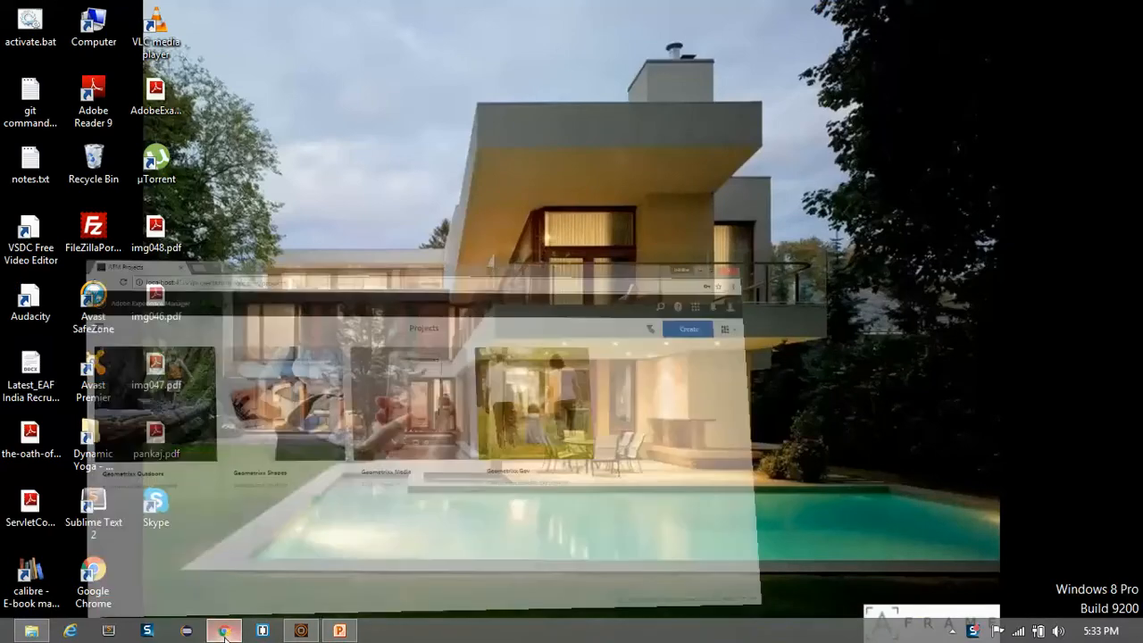
Bring the Chrome window with the AEM Projects page at localhost:4502 to the front.
{"action": "left_click", "coordinate": [225, 631]}
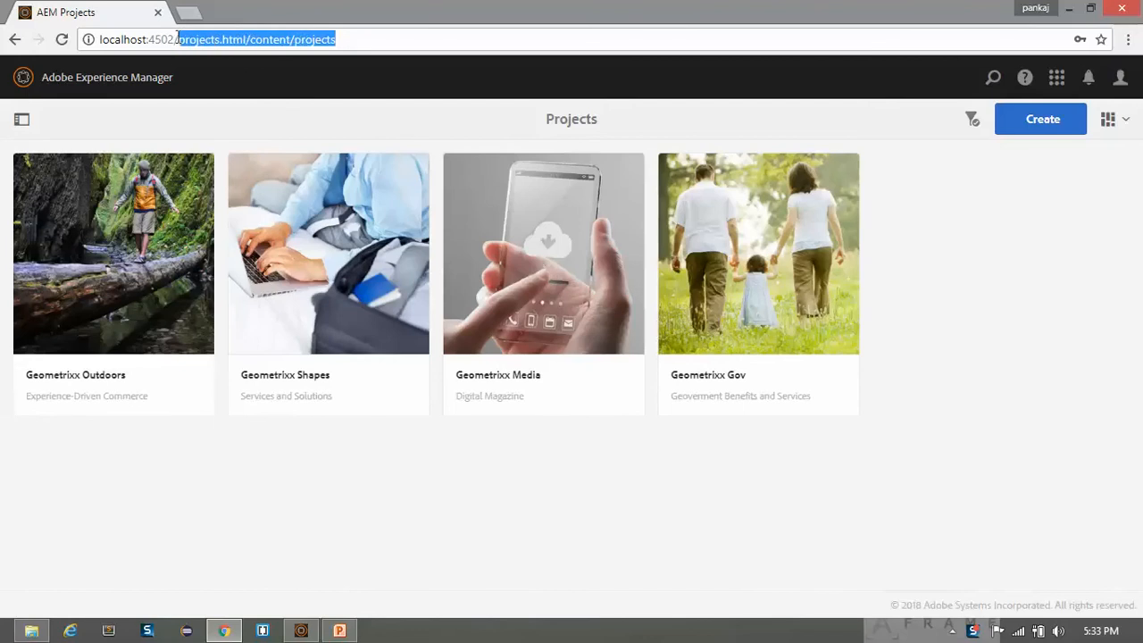
{"action": "mouse_move", "coordinate": [264, 98]}
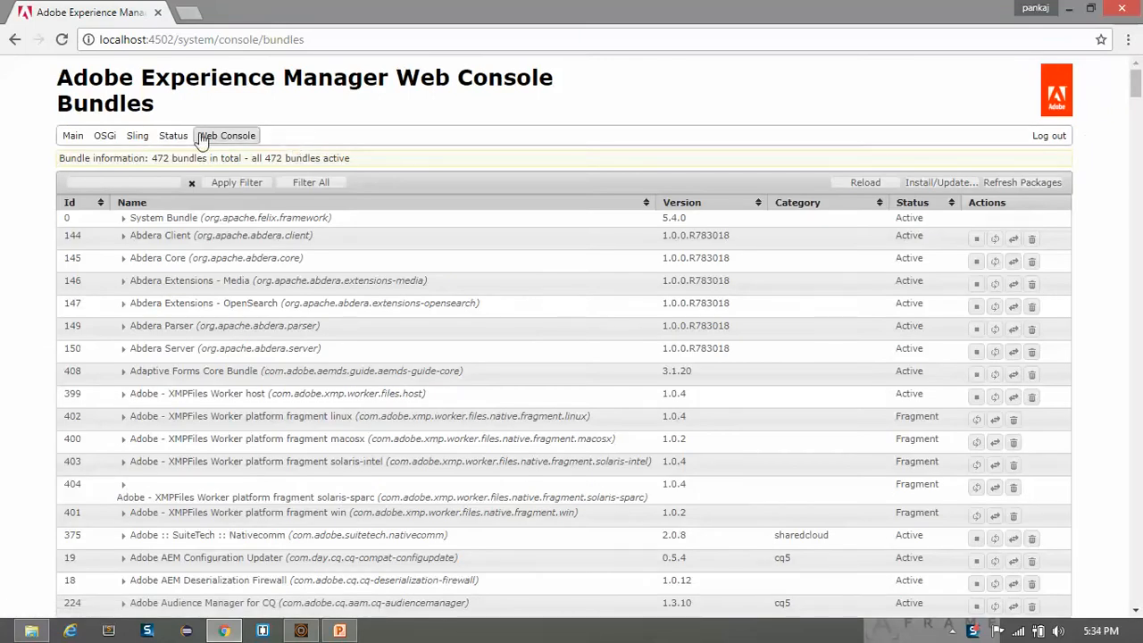
Go to Log Support from the Web Console's Sling menu.
{"action": "left_click", "coordinate": [137, 136]}
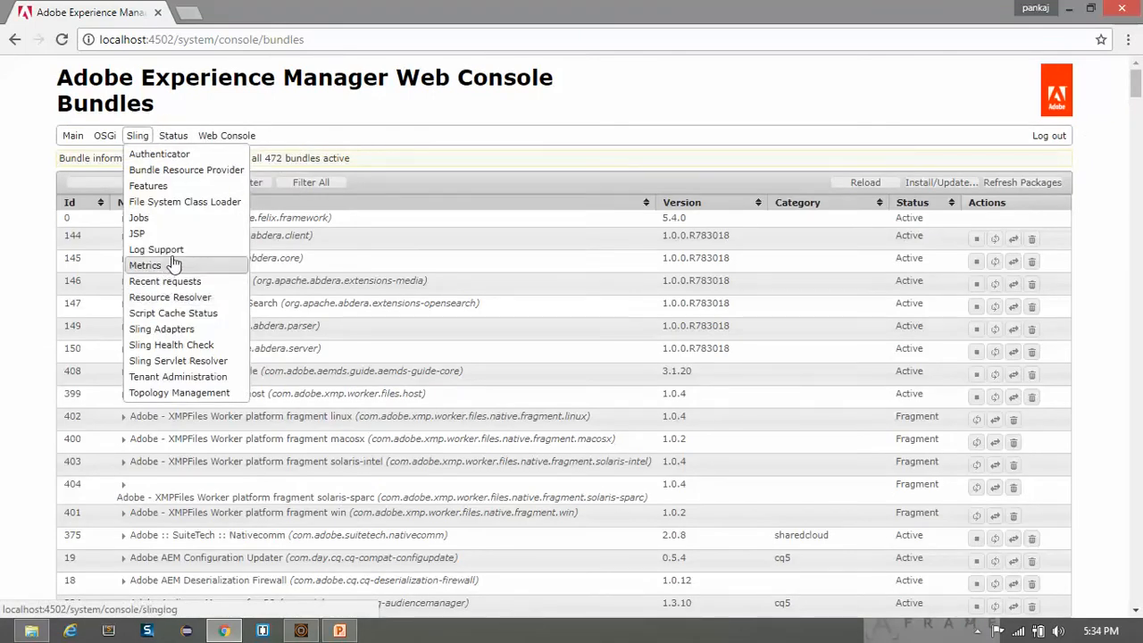
{"action": "left_click", "coordinate": [155, 250]}
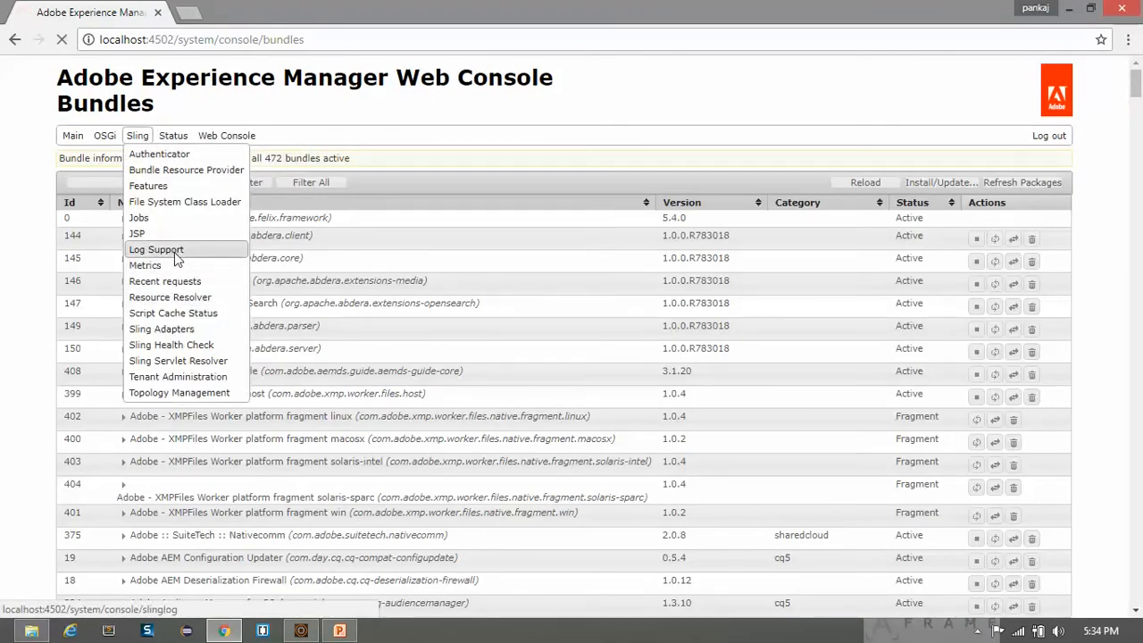
{"action": "left_click", "coordinate": [157, 250]}
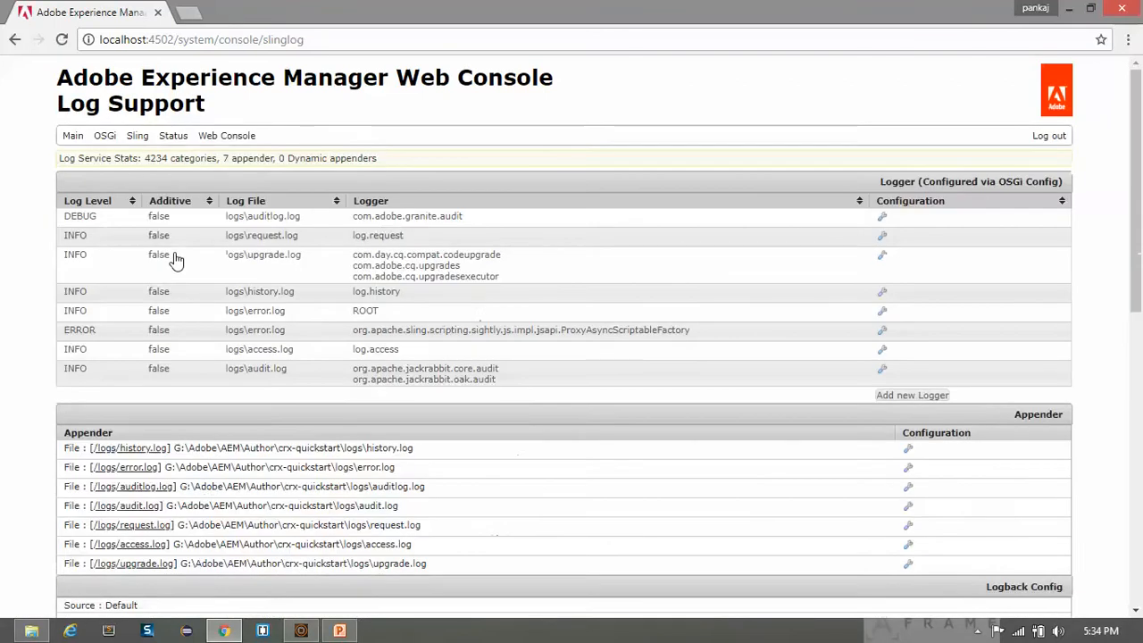
{"action": "mouse_move", "coordinate": [820, 386]}
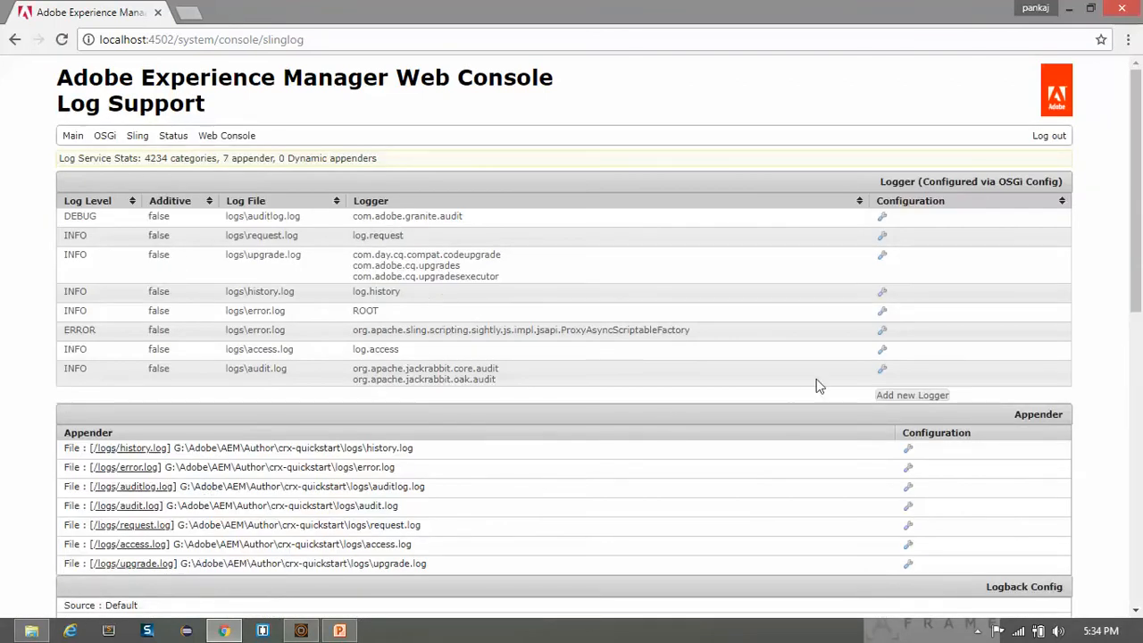
{"action": "mouse_move", "coordinate": [911, 395]}
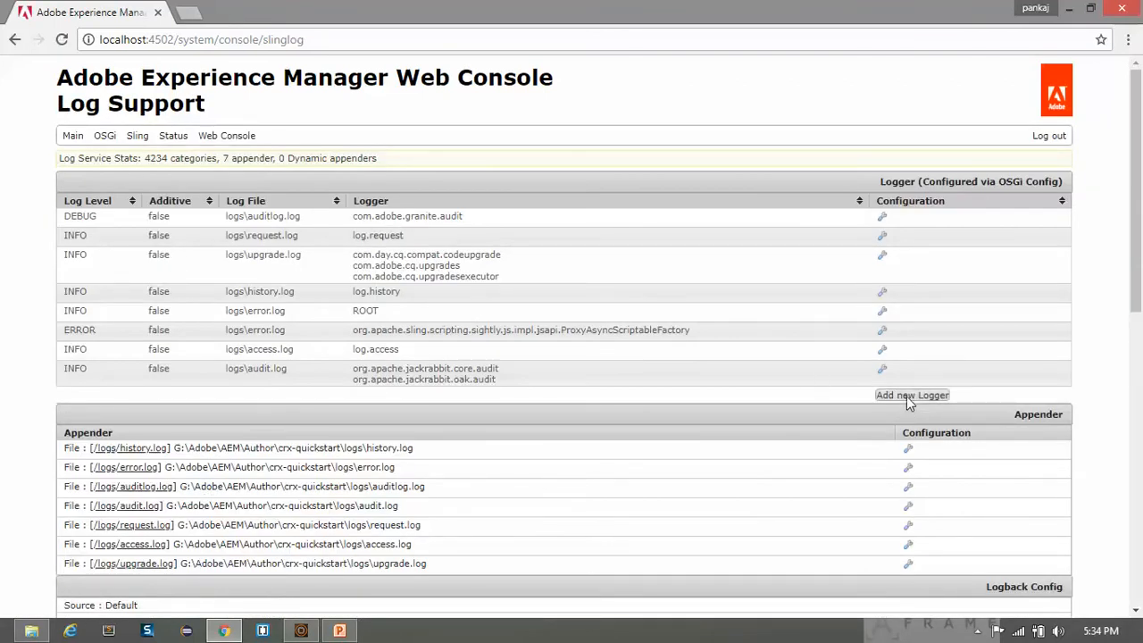
Add an INFO logger writing apps.training messages to logs/training.log and save it.
{"action": "left_click", "coordinate": [911, 394]}
{"action": "type", "text": "logs\\e"}
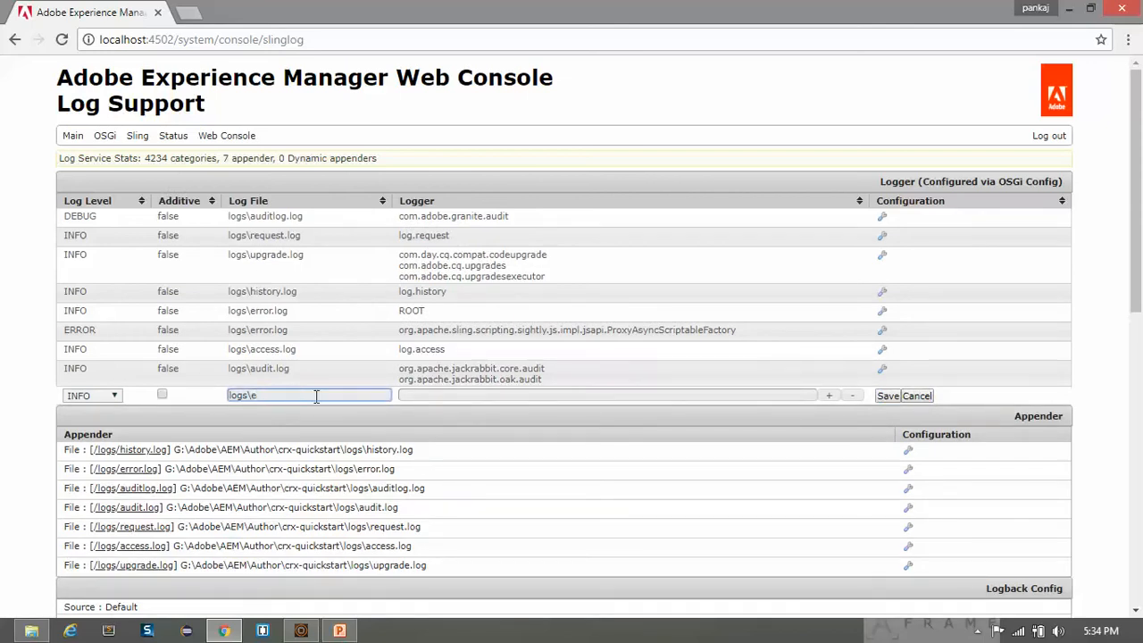
{"action": "key", "text": "Backspace"}
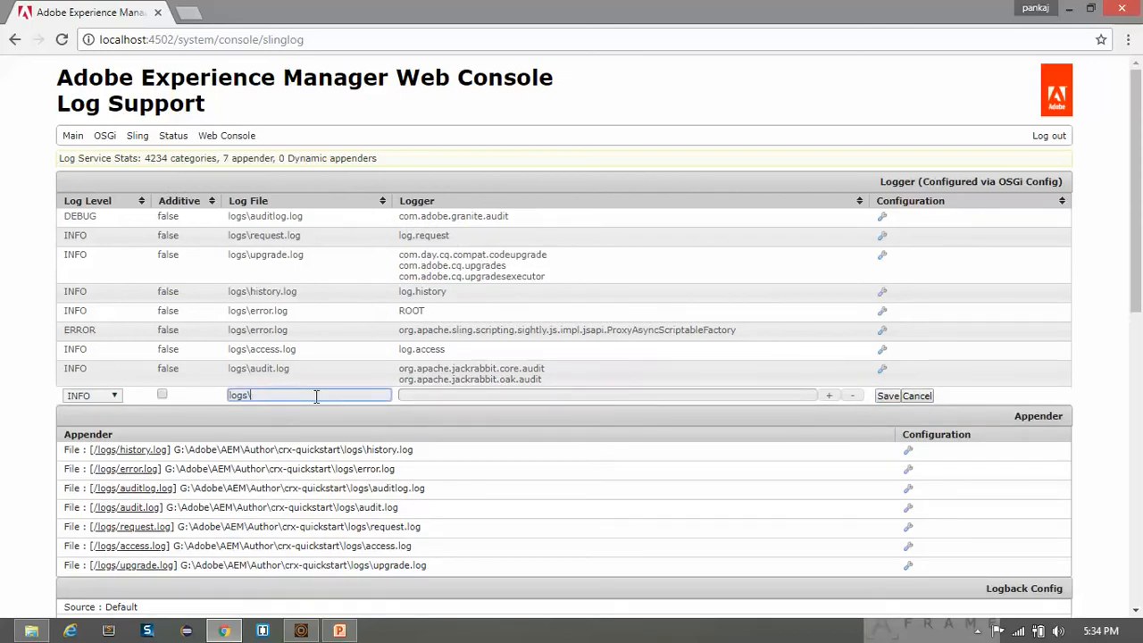
{"action": "type", "text": "training.log"}
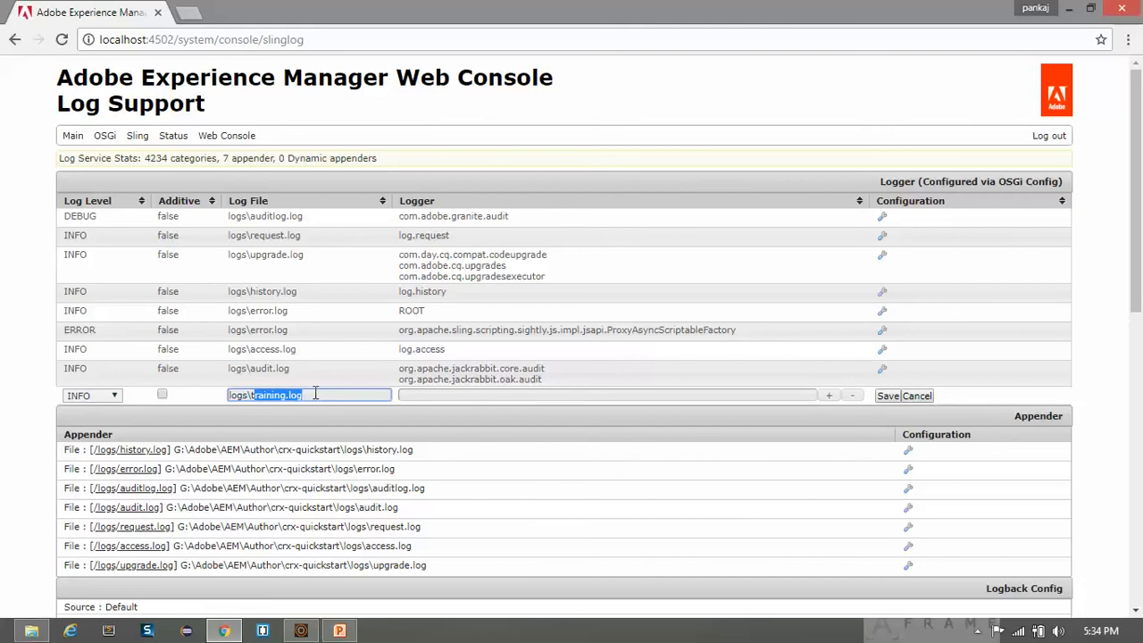
{"action": "mouse_move", "coordinate": [247, 409]}
{"action": "type", "text": "a"}
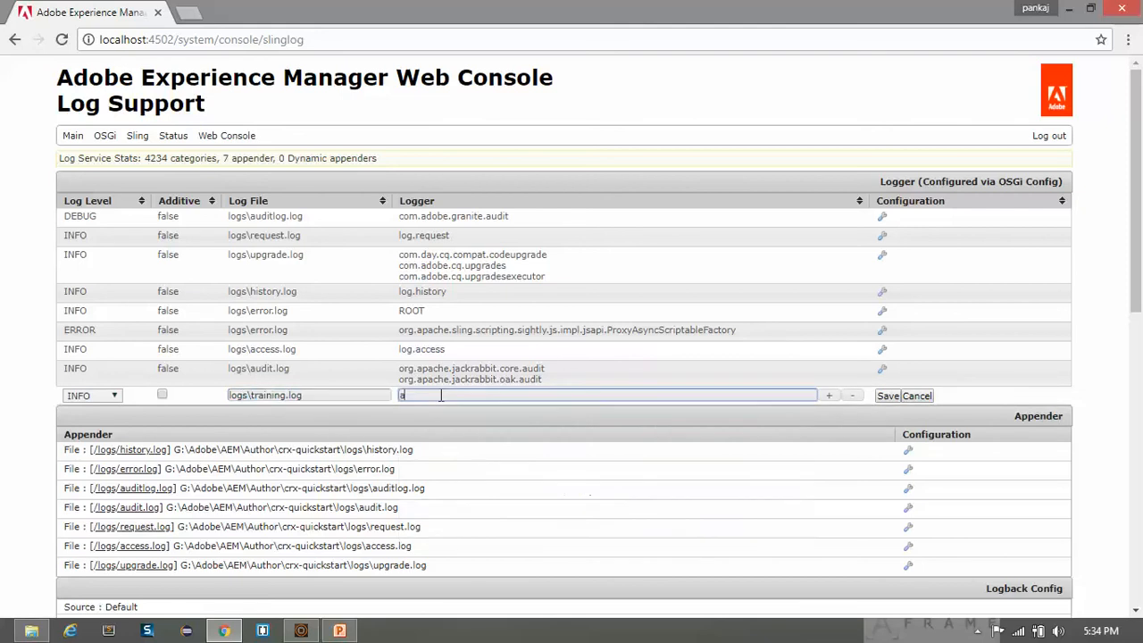
{"action": "type", "text": "pps"}
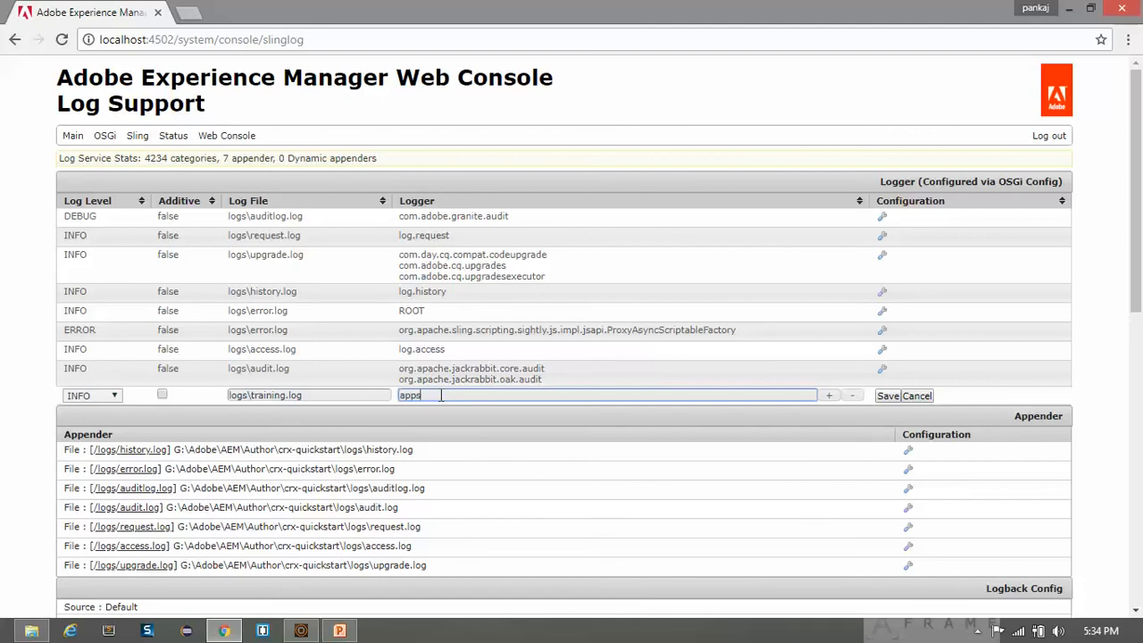
{"action": "type", "text": ".training"}
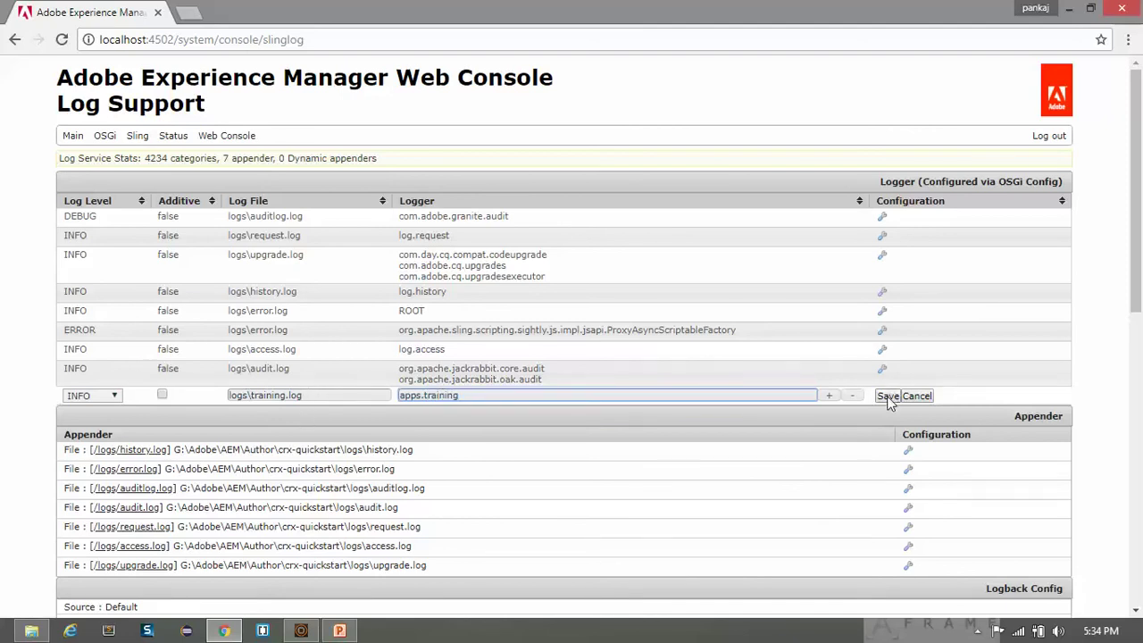
{"action": "left_click", "coordinate": [886, 396]}
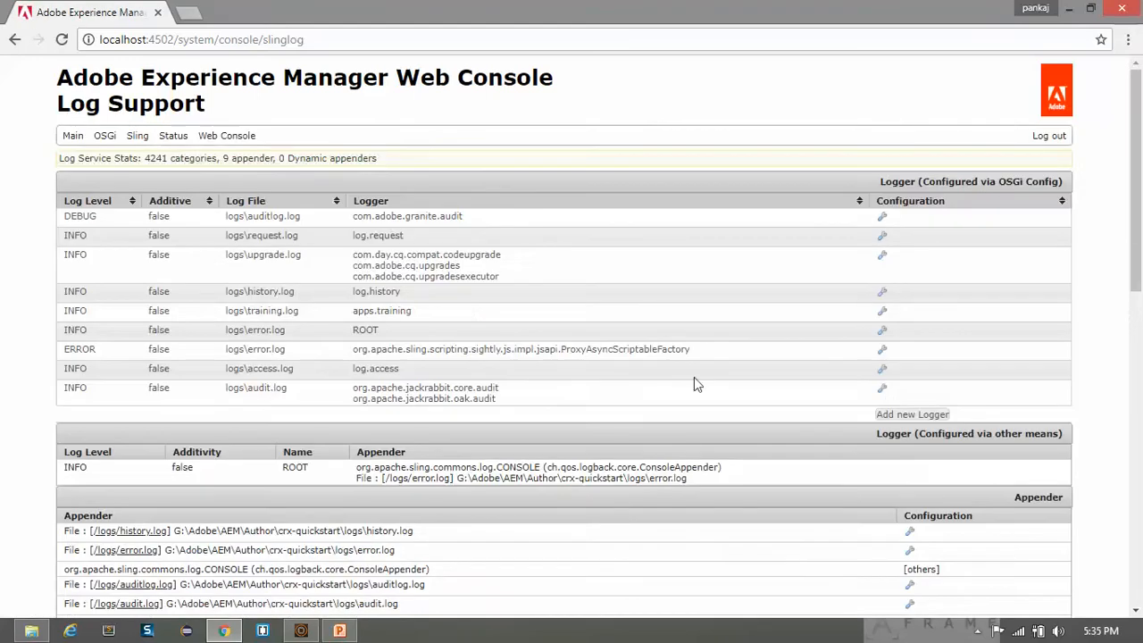
{"action": "mouse_move", "coordinate": [224, 318]}
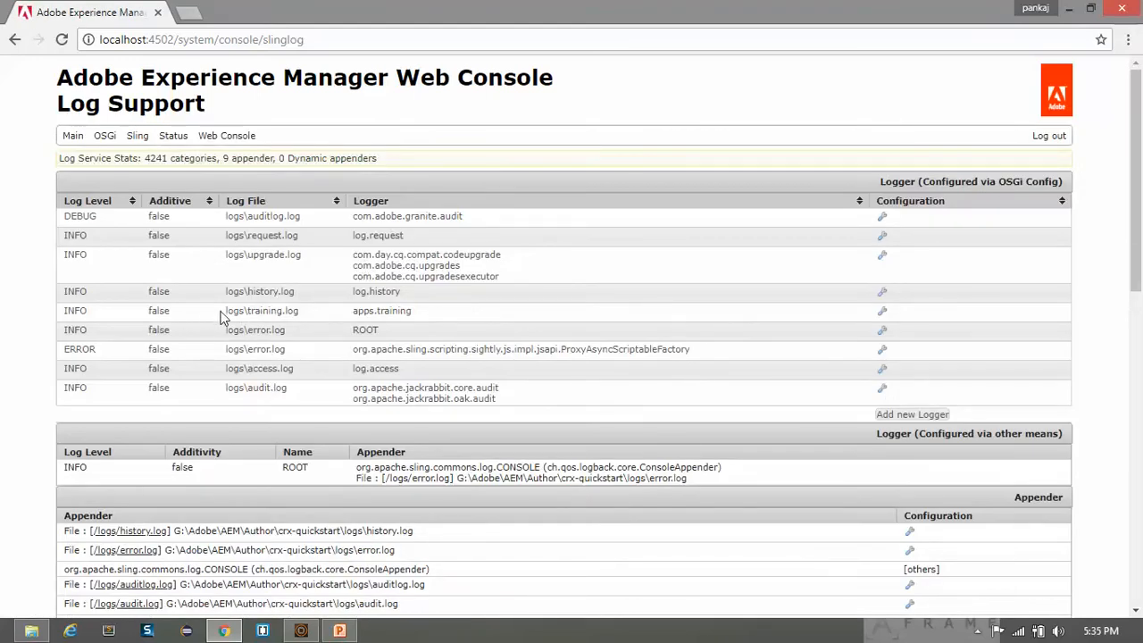
In a new tab, load CRXDE Lite at localhost:4502 and expand the apps/training tree.
{"action": "left_click", "coordinate": [186, 11]}
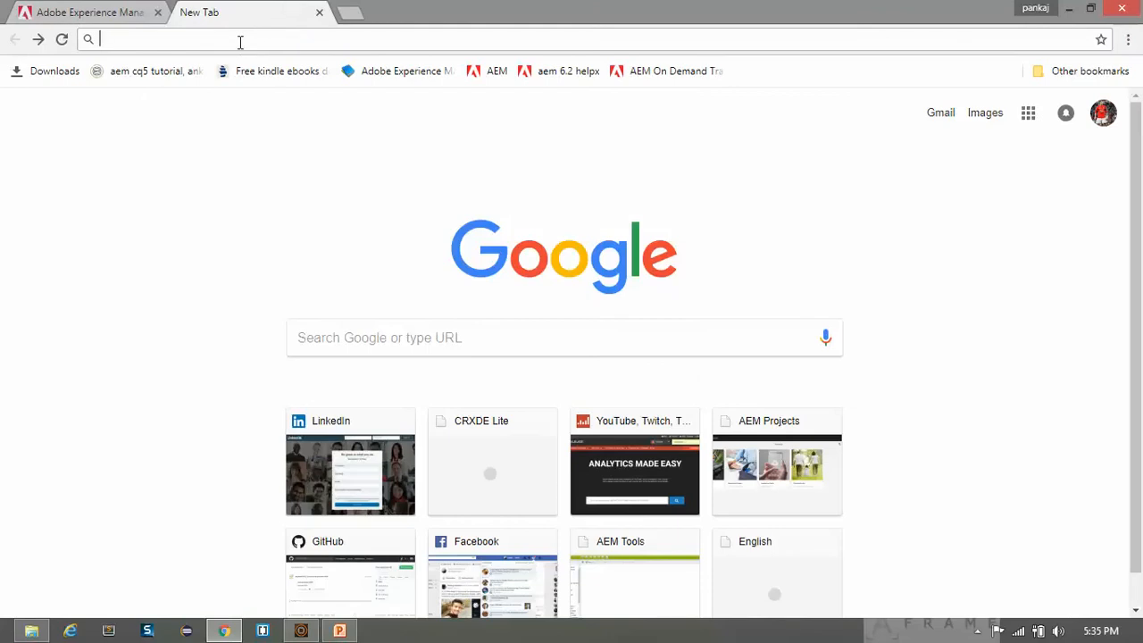
{"action": "type", "text": "localhost:4502/"}
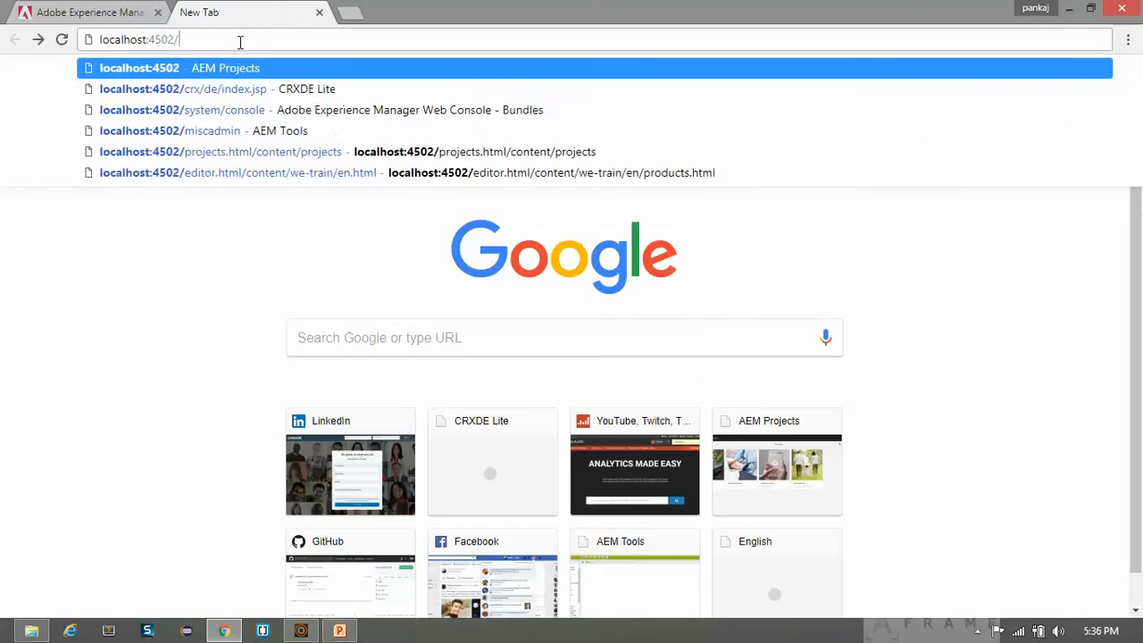
{"action": "left_click", "coordinate": [227, 89]}
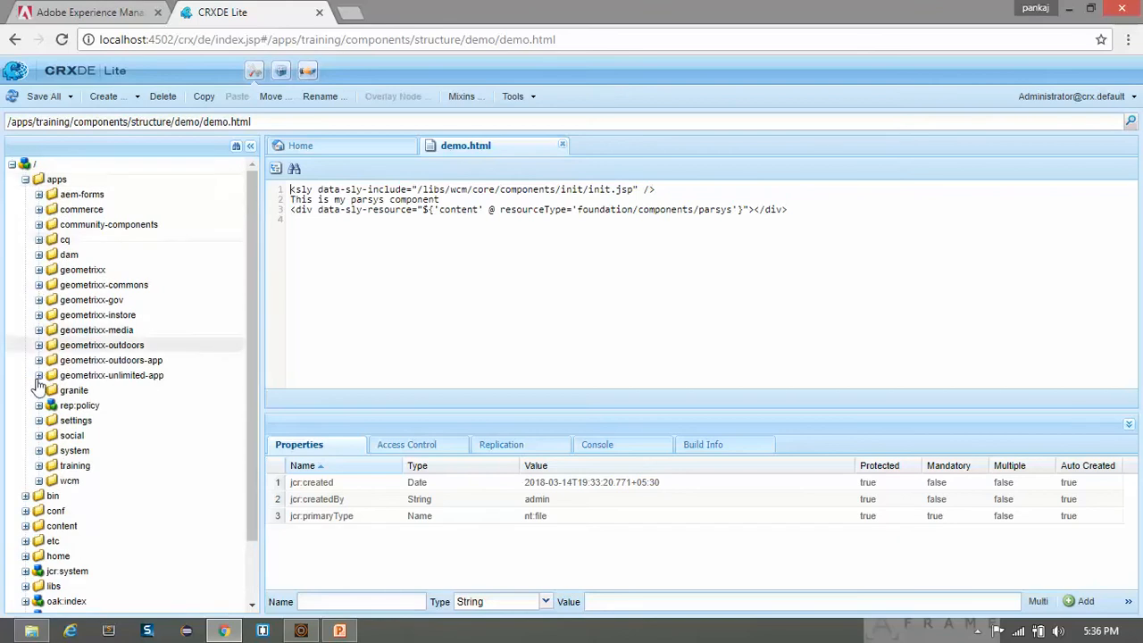
{"action": "left_click", "coordinate": [40, 465]}
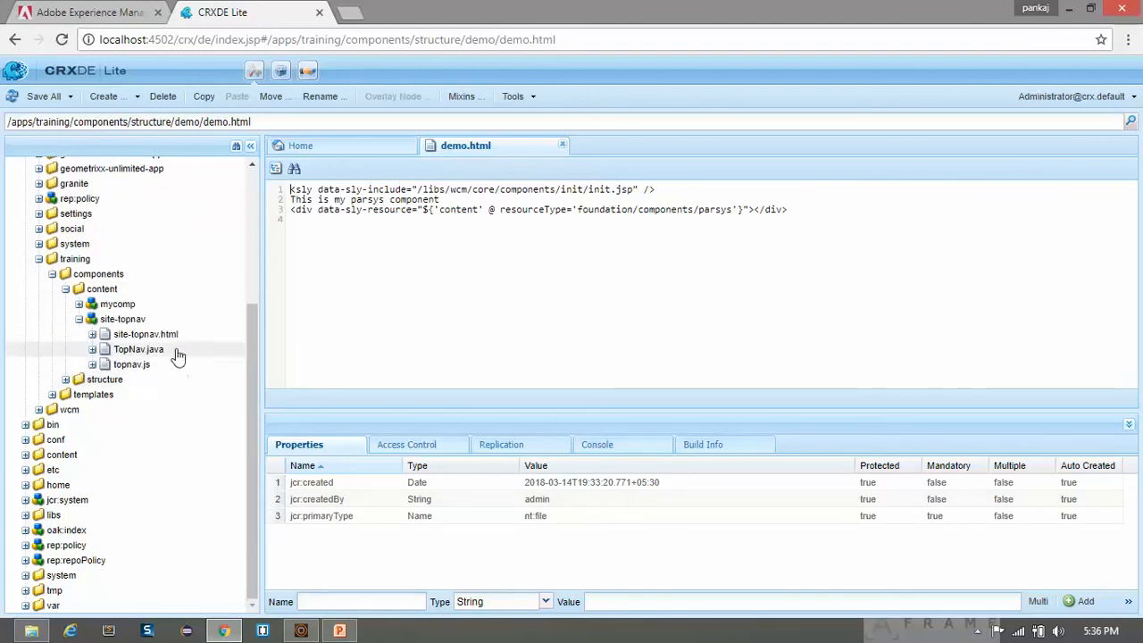
{"action": "mouse_move", "coordinate": [168, 368]}
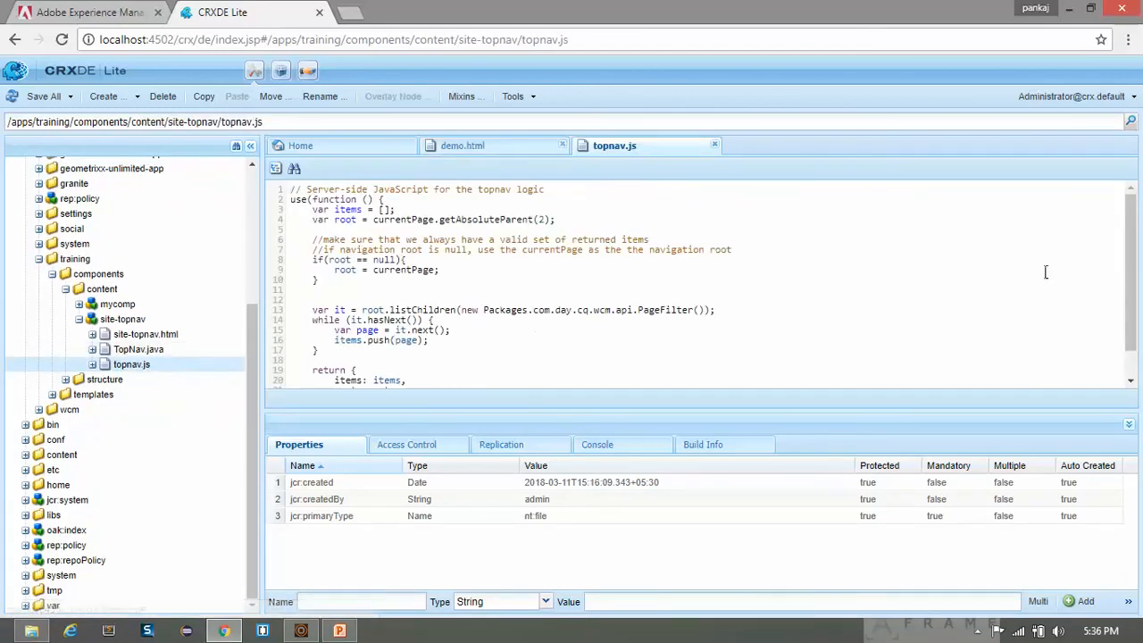
After the root check add a '//Logging message' comment and a log.info() call.
{"action": "left_click", "coordinate": [1129, 425]}
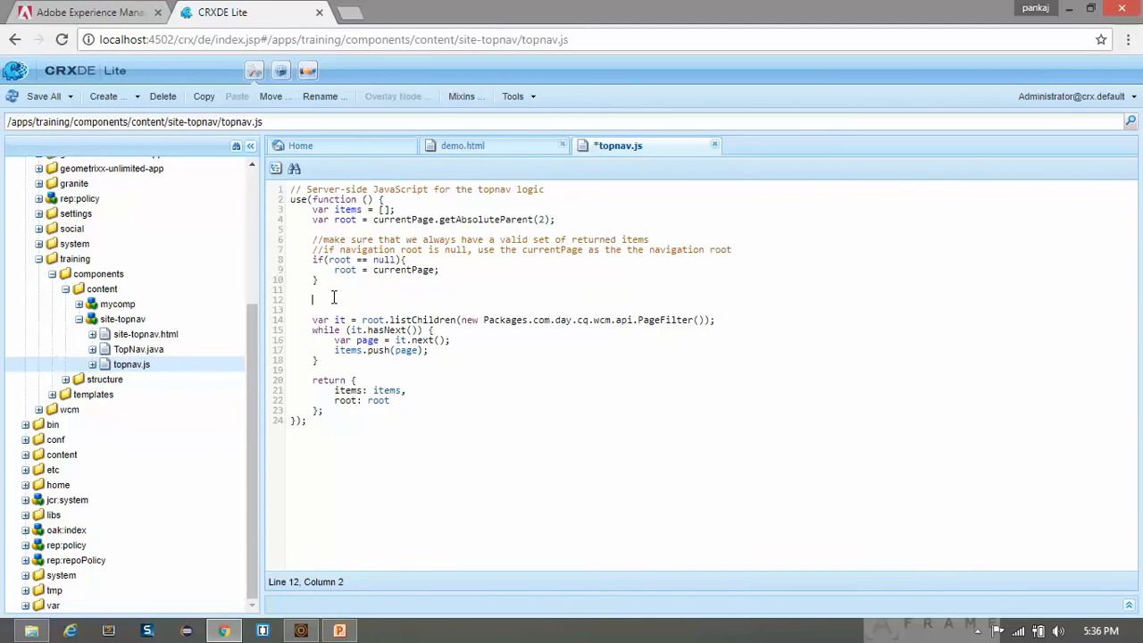
{"action": "type", "text": "//"}
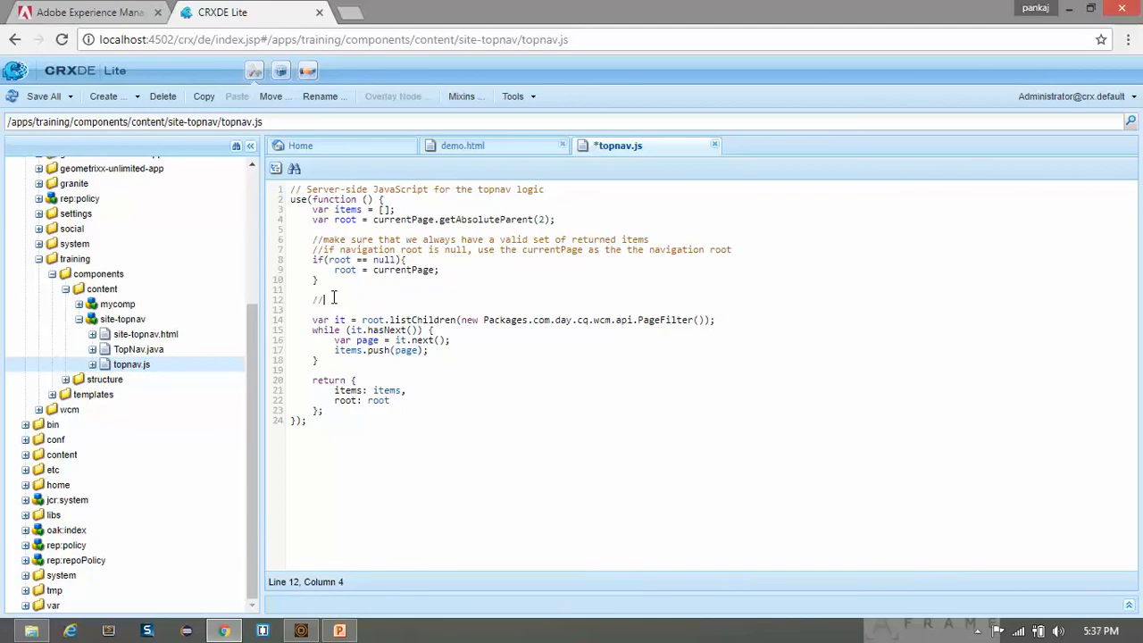
{"action": "type", "text": "Logging message"}
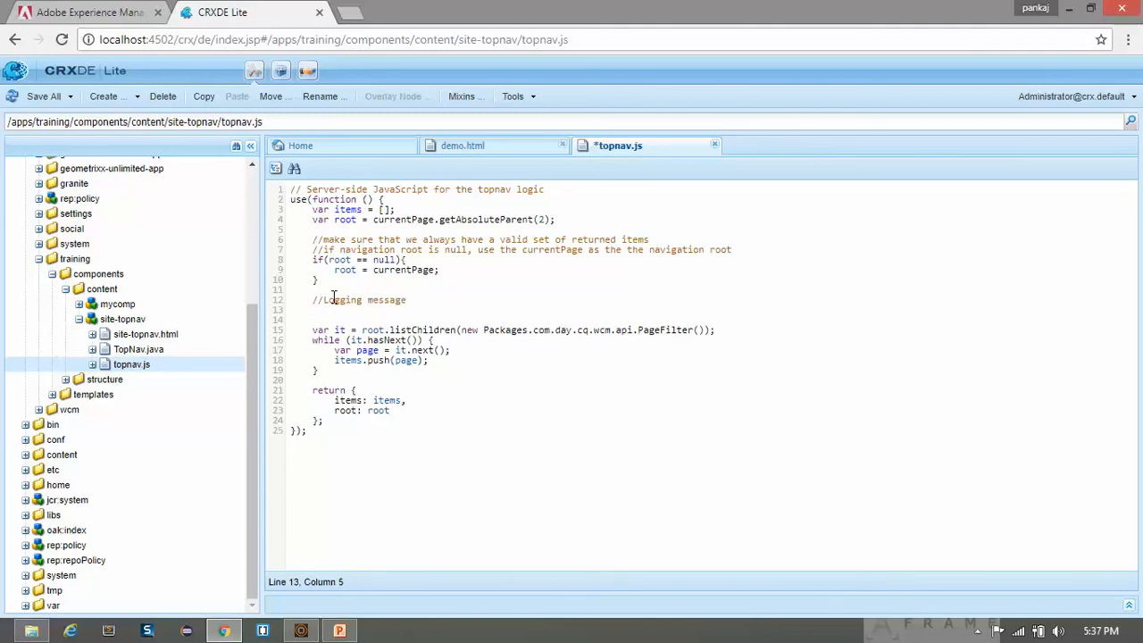
{"action": "type", "text": "log"}
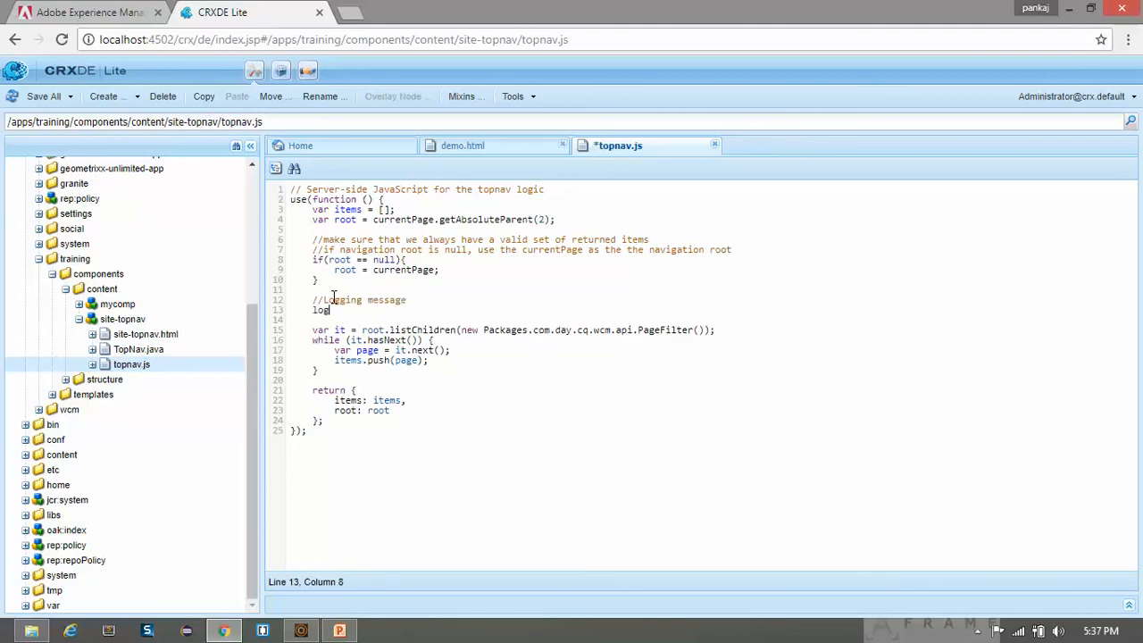
{"action": "type", "text": ".info"}
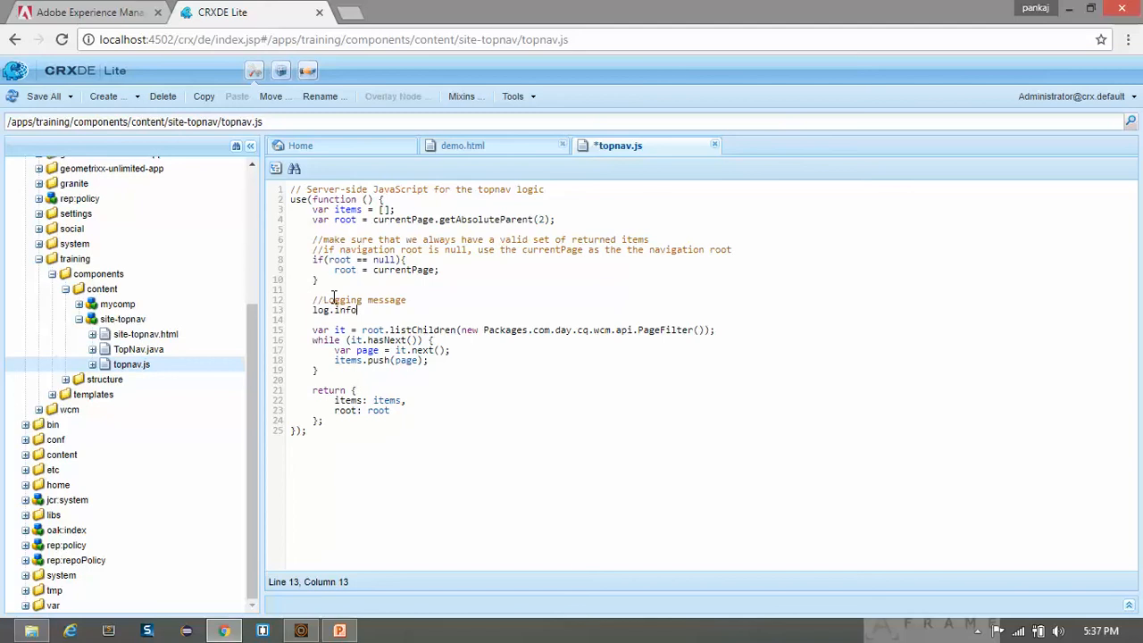
{"action": "type", "text": "()"}
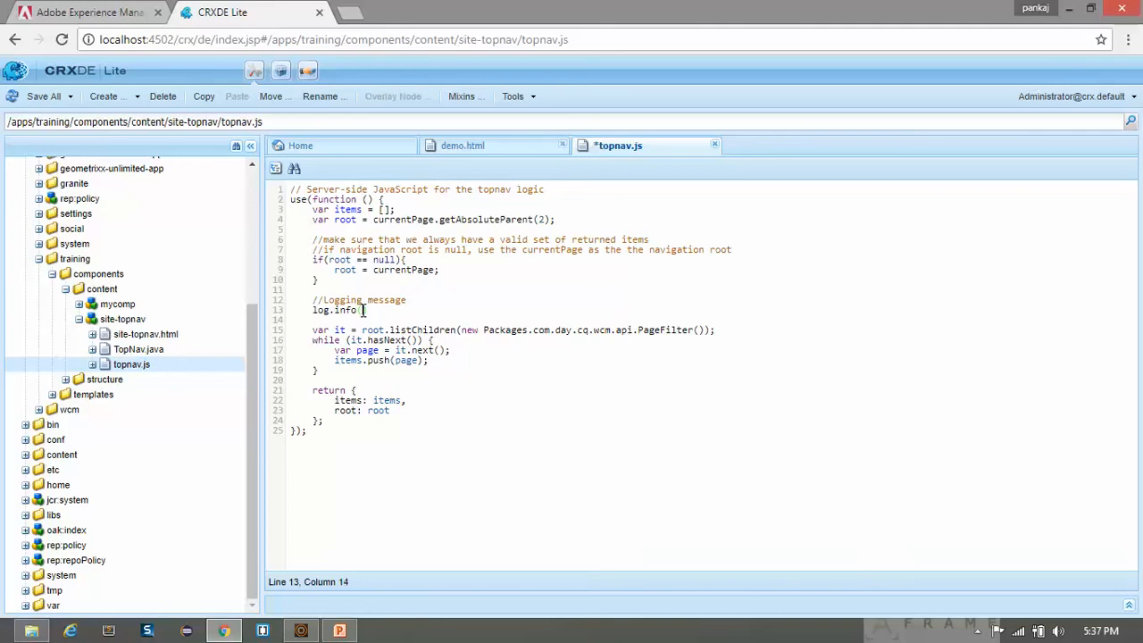
Fill the call with "###### Root page is : " + root.getTitle() and save topnav.js.
{"action": "type", "text": "(#"}
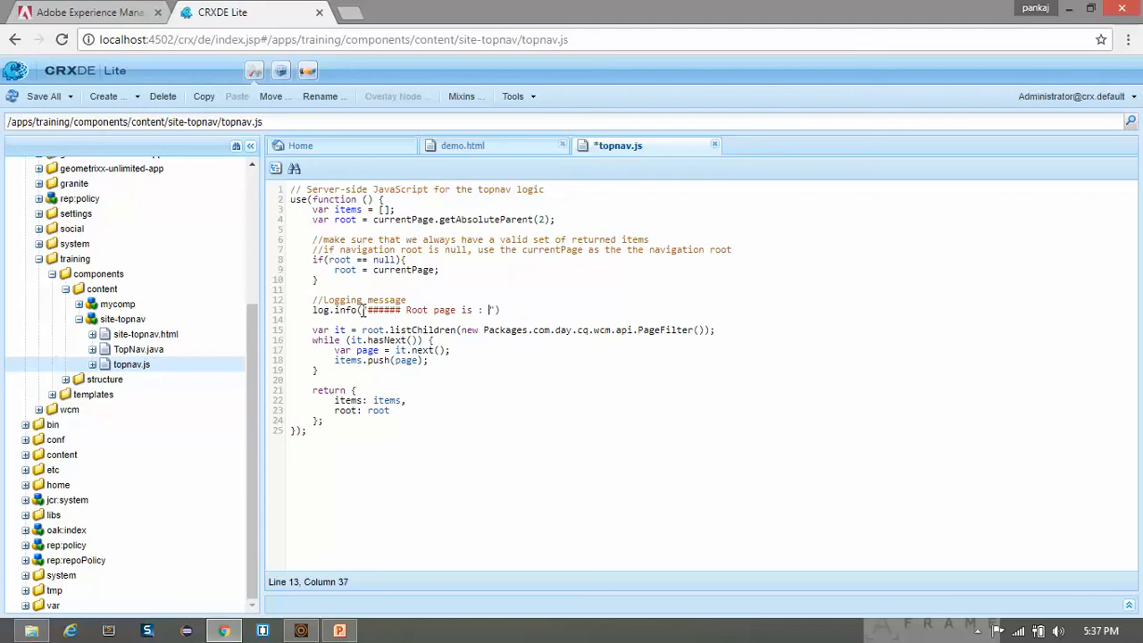
{"action": "type", "text": "\" +"}
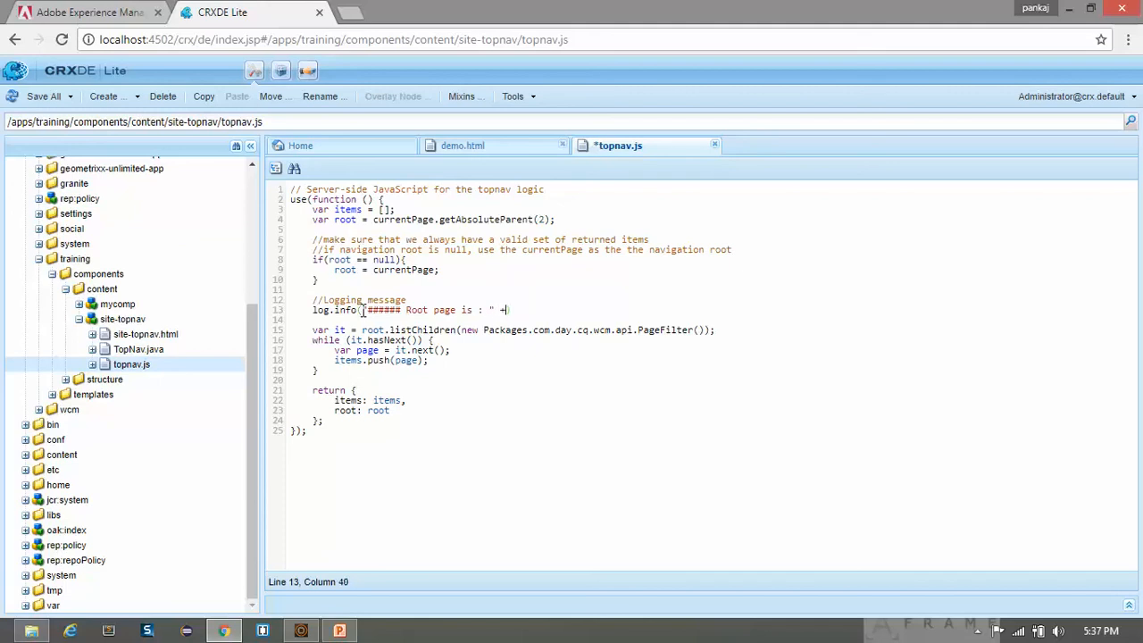
{"action": "type", "text": "rrot."}
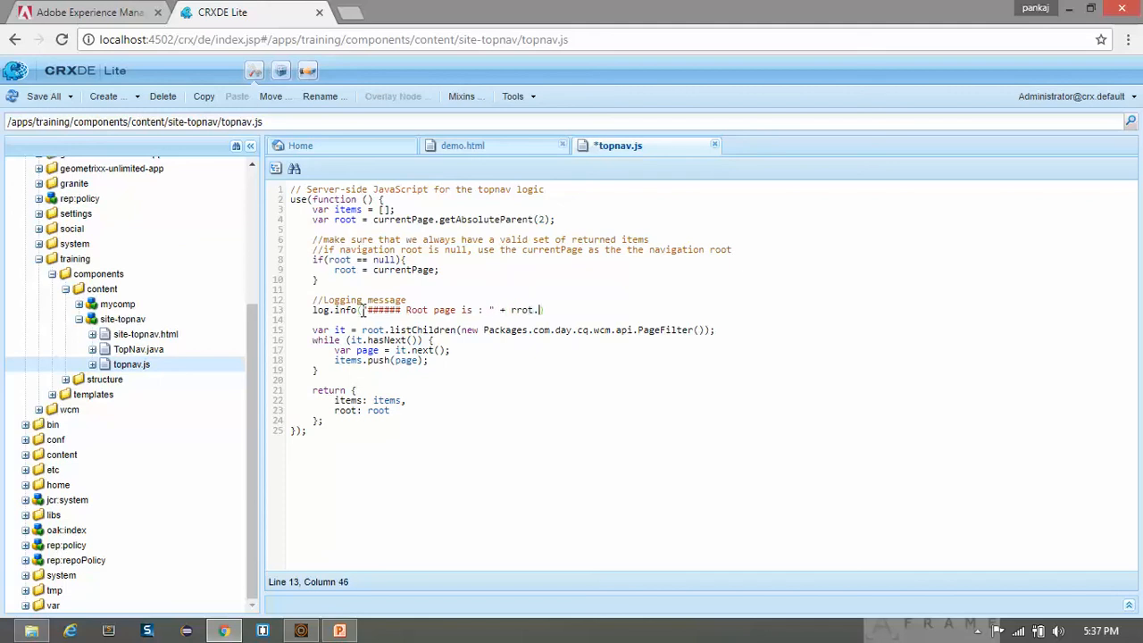
{"action": "type", "text": "g"}
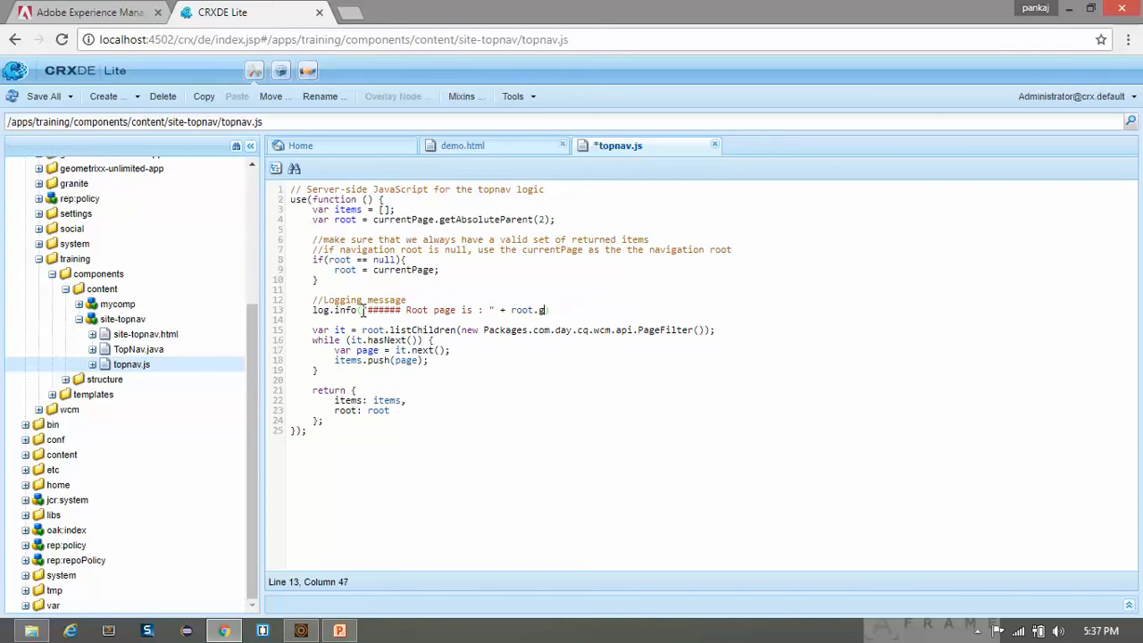
{"action": "type", "text": "etTitle)"}
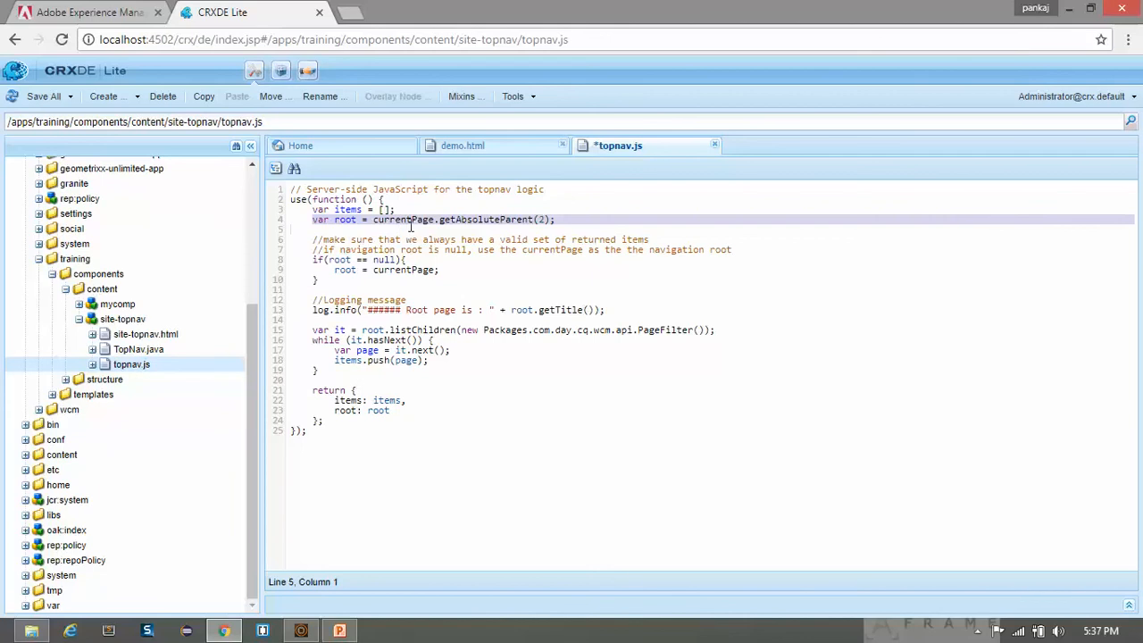
{"action": "left_click", "coordinate": [657, 329]}
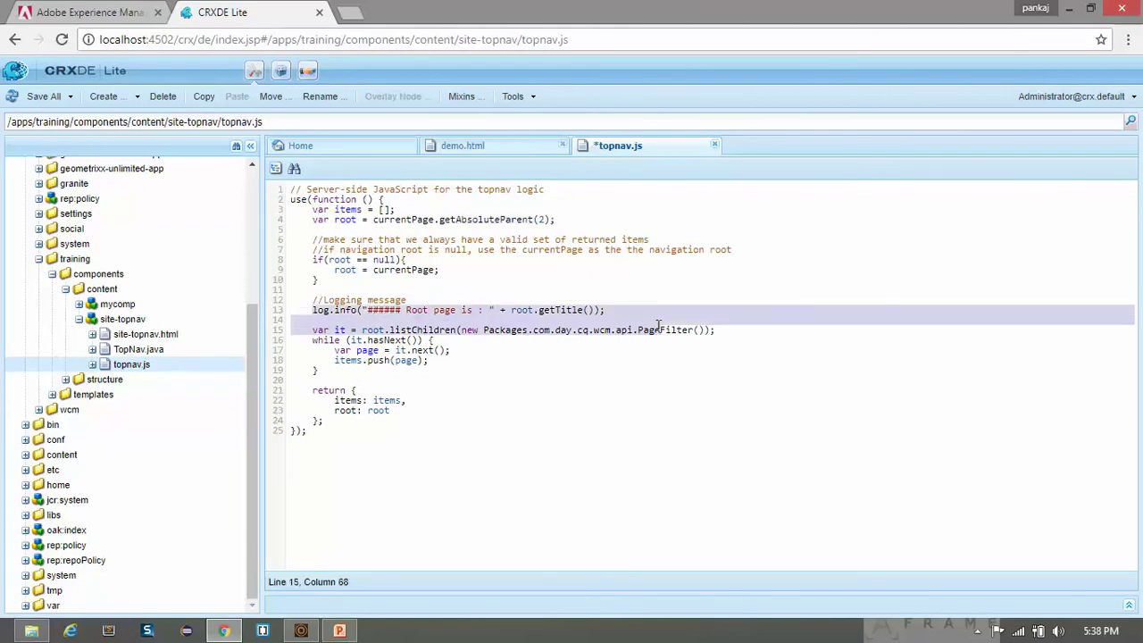
{"action": "left_click", "coordinate": [629, 311]}
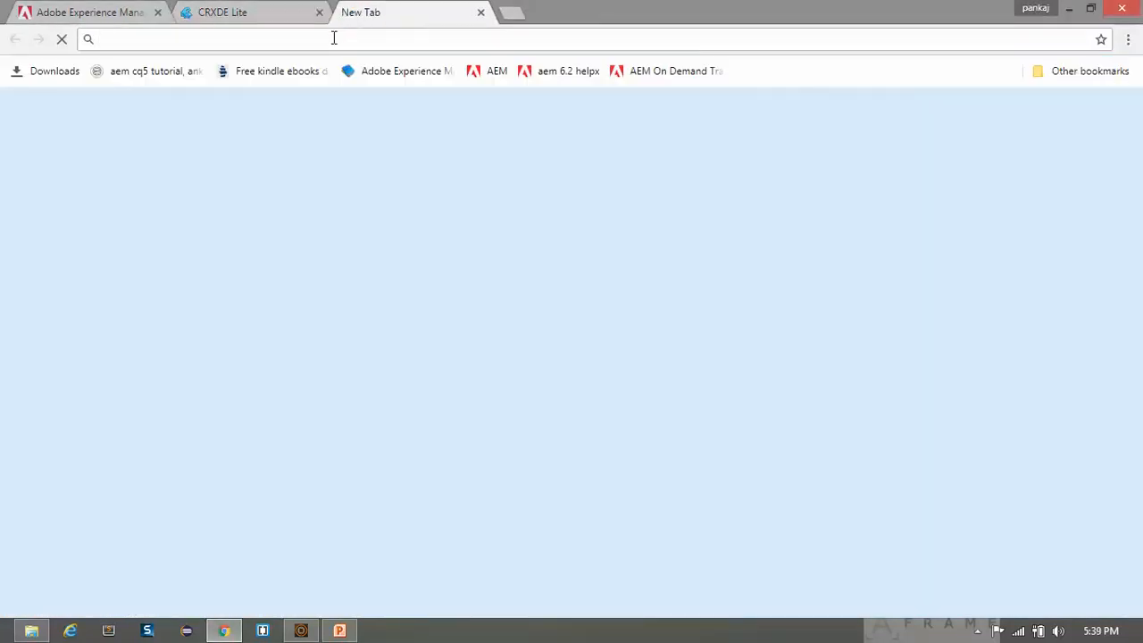
From localhost:4502 go to Sites > We.Train, edit the English page and navigate to About Us.
{"action": "type", "text": "localhost:4502/projects.html/content/projects"}
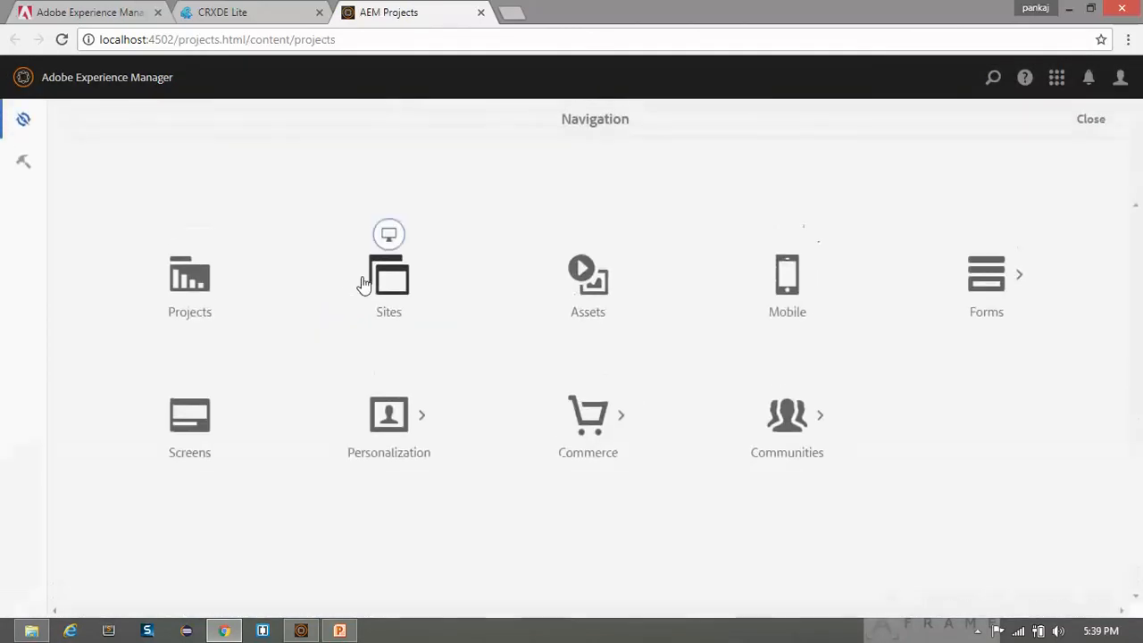
{"action": "left_click", "coordinate": [390, 275]}
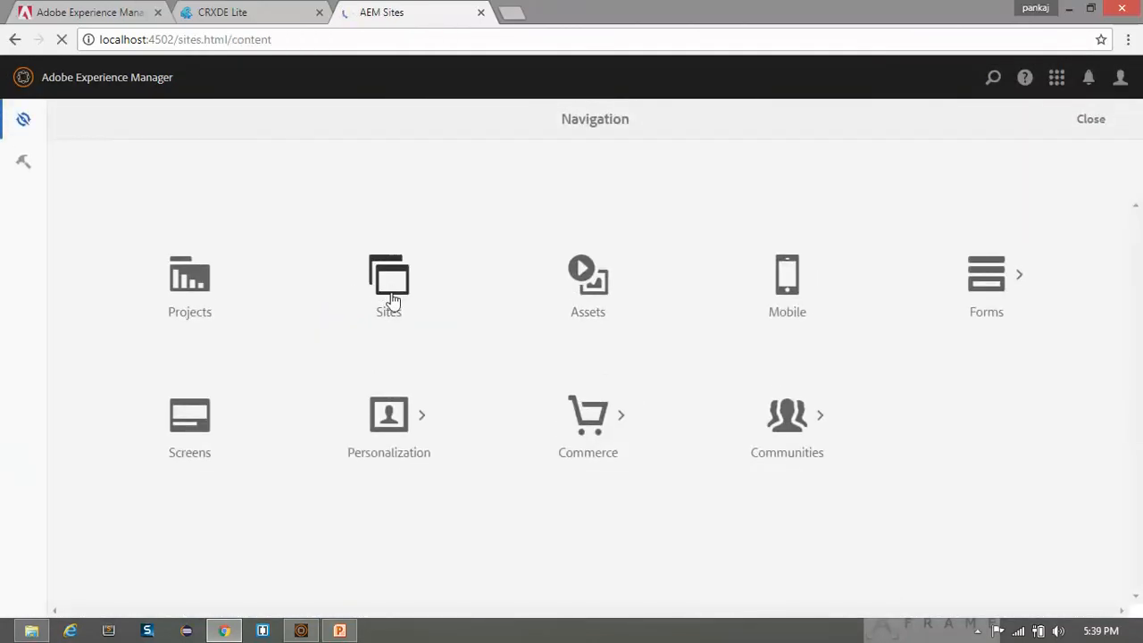
{"action": "left_click", "coordinate": [390, 285]}
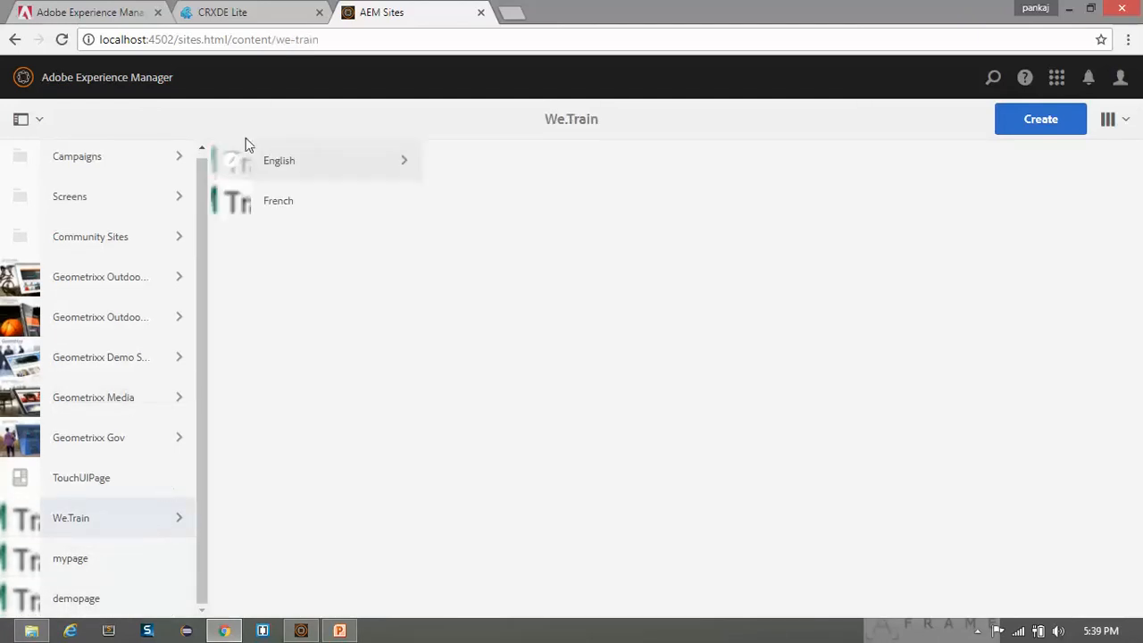
{"action": "left_click", "coordinate": [231, 160]}
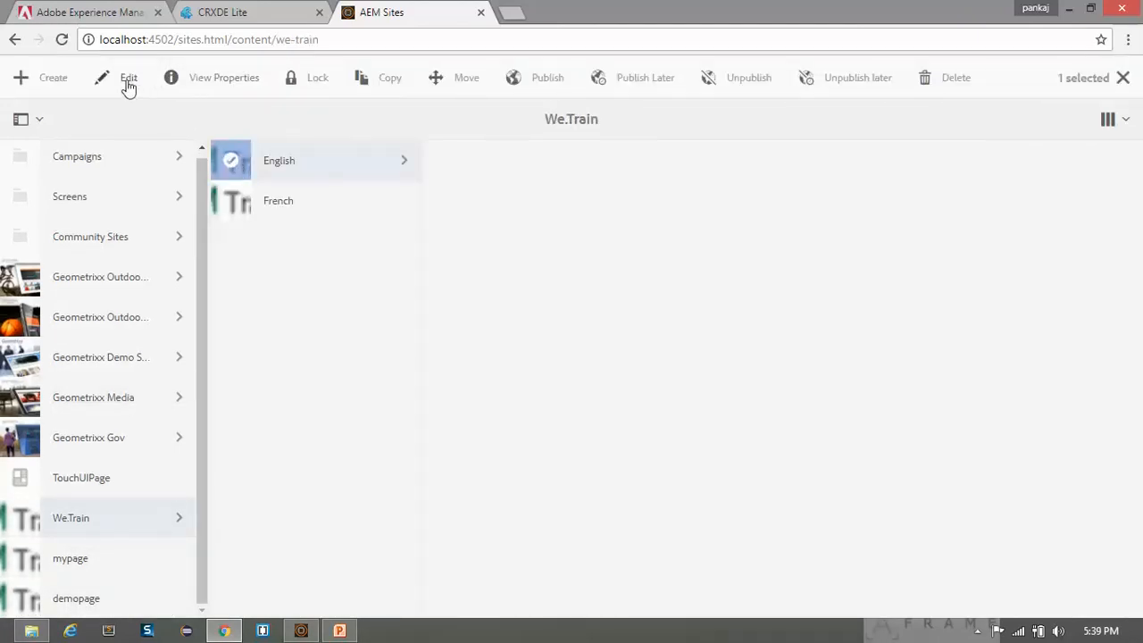
{"action": "left_click", "coordinate": [128, 78]}
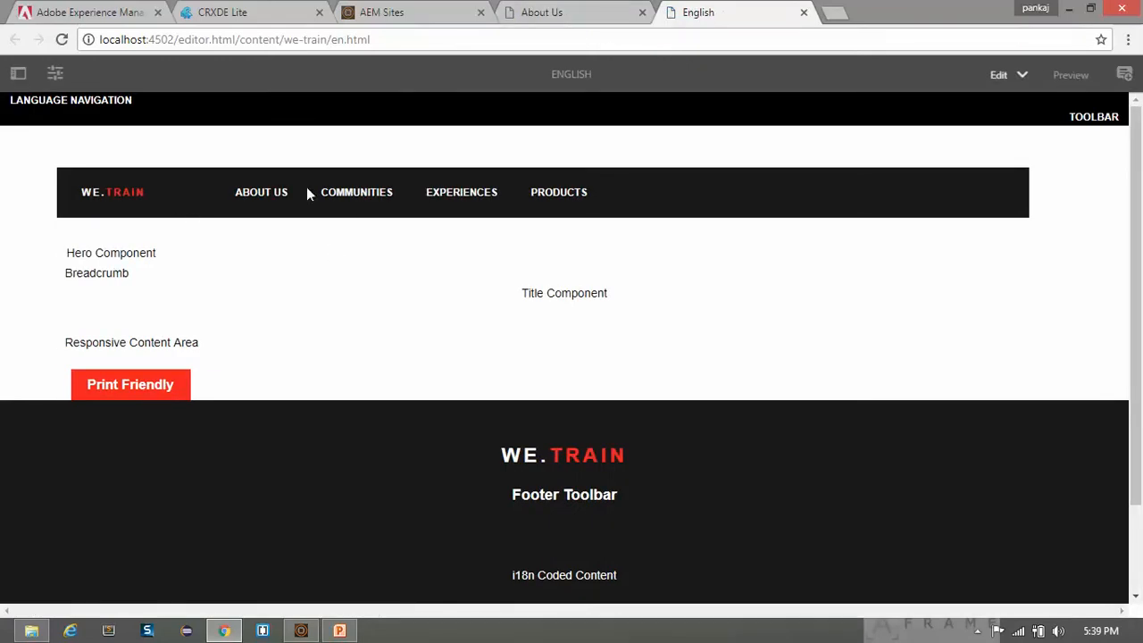
{"action": "left_click", "coordinate": [260, 193]}
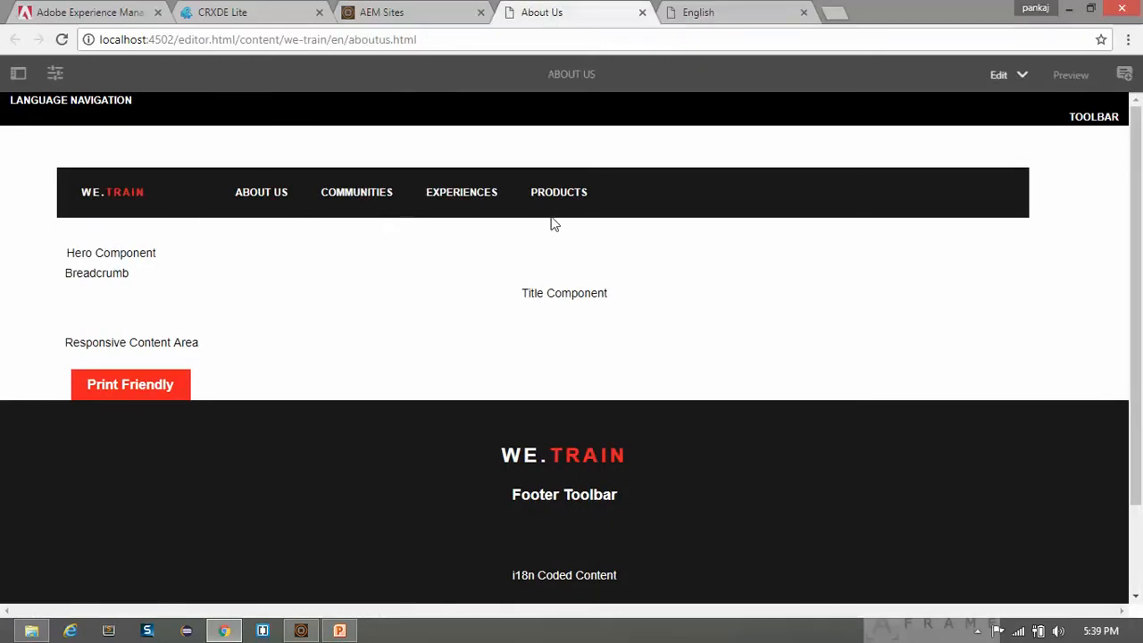
{"action": "mouse_move", "coordinate": [250, 166]}
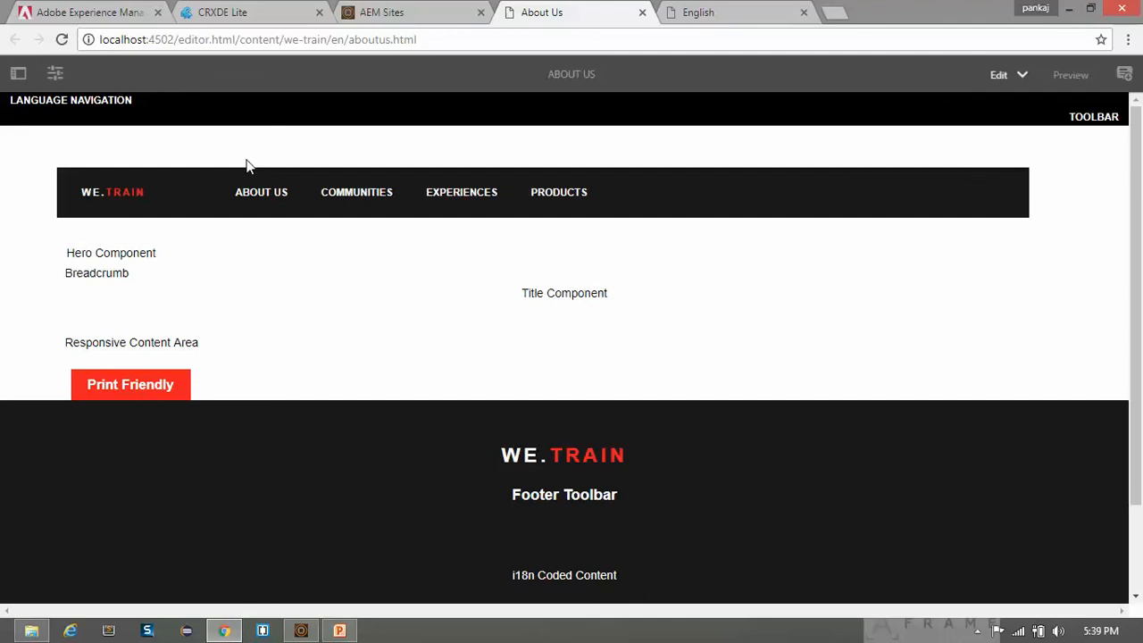
{"action": "mouse_move", "coordinate": [600, 175]}
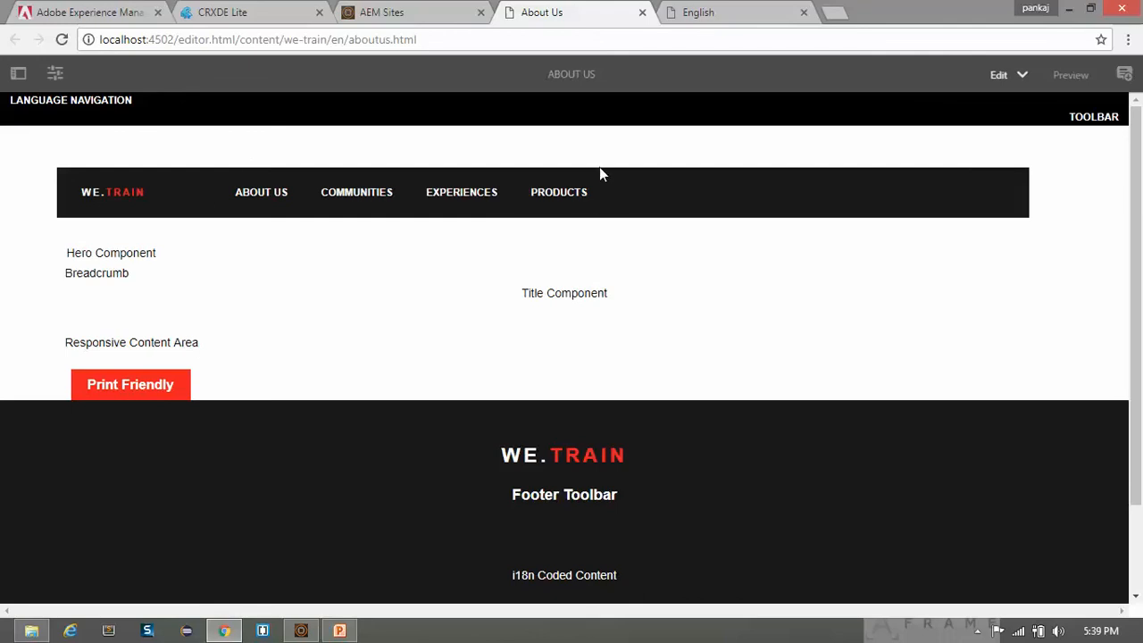
{"action": "mouse_move", "coordinate": [322, 398]}
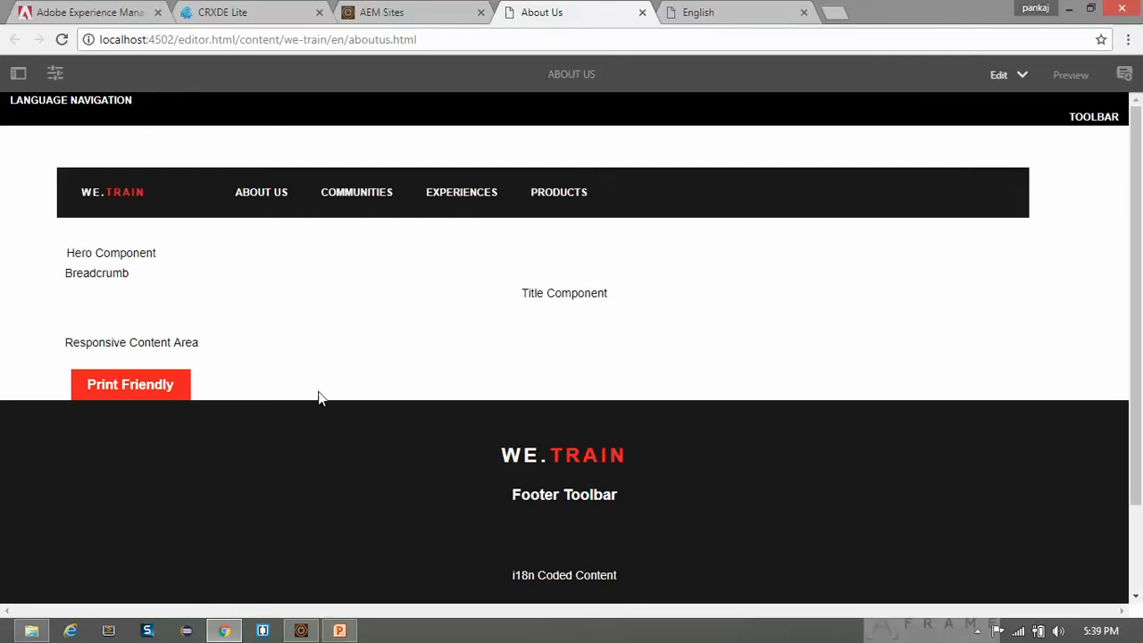
In File Explorer go to crx-quickstart > logs and open training.log, now 1 KB.
{"action": "left_click", "coordinate": [32, 630]}
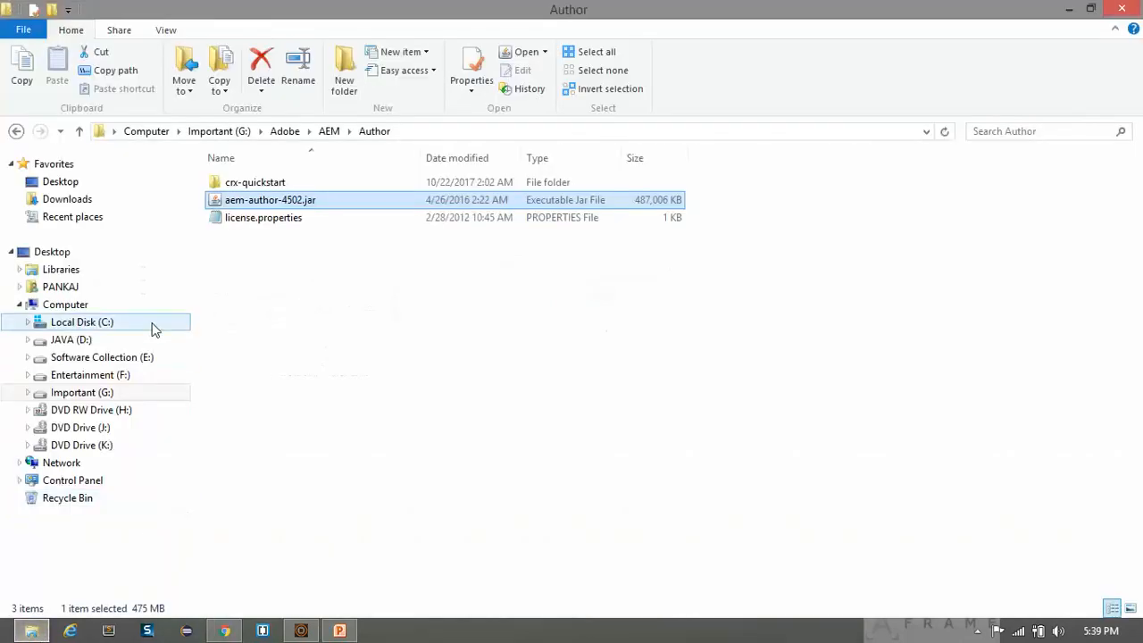
{"action": "double_click", "coordinate": [255, 182]}
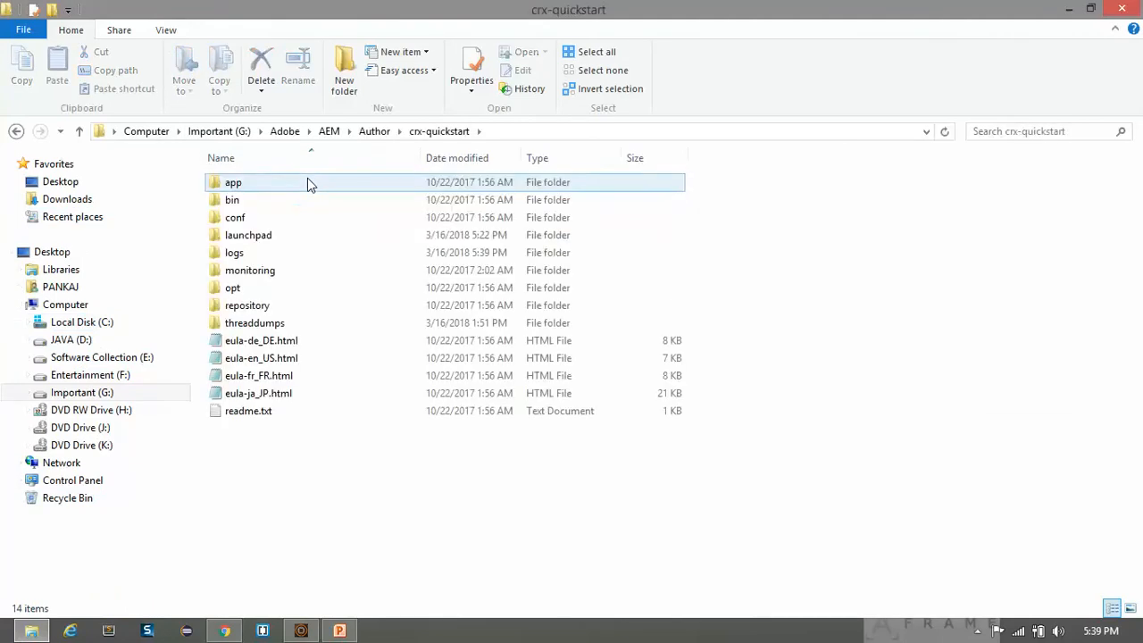
{"action": "double_click", "coordinate": [234, 252]}
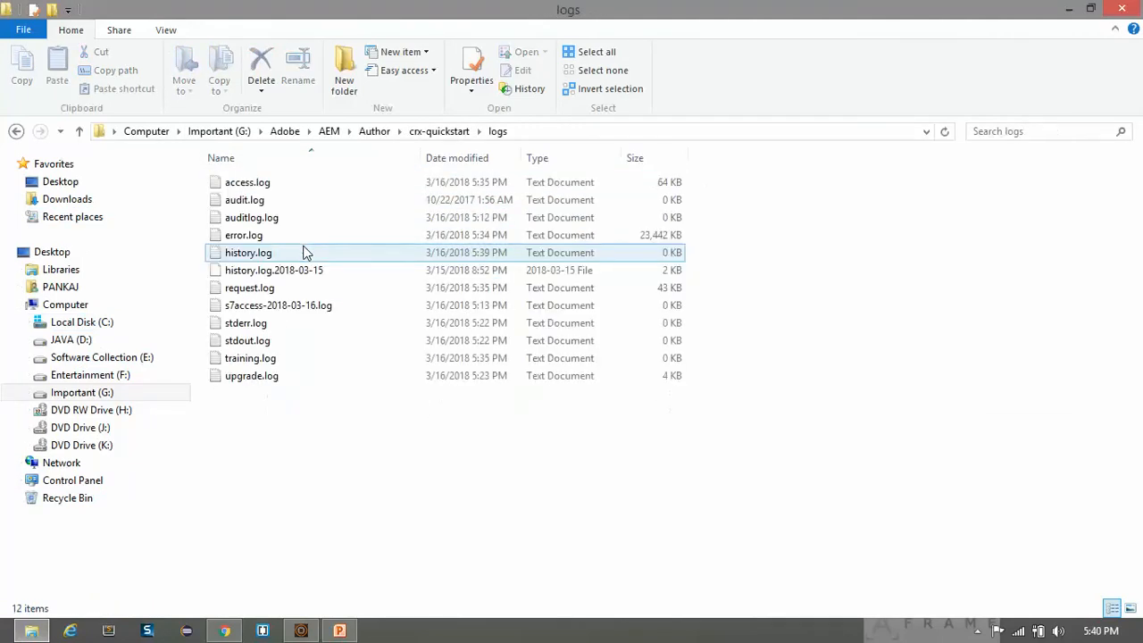
{"action": "mouse_move", "coordinate": [372, 357]}
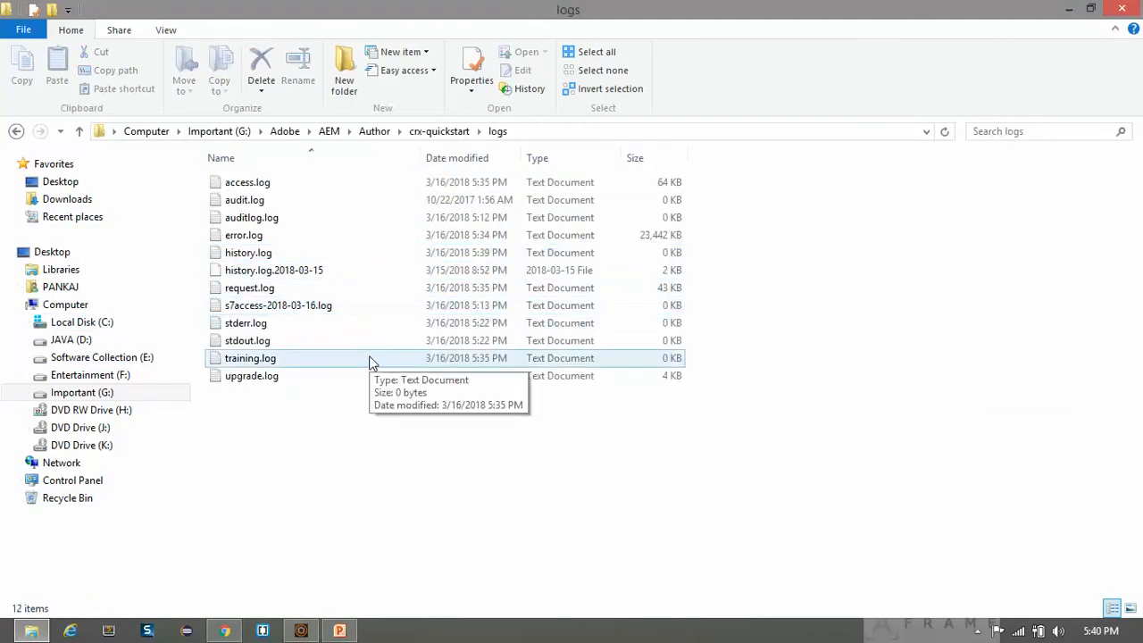
{"action": "left_click", "coordinate": [250, 357]}
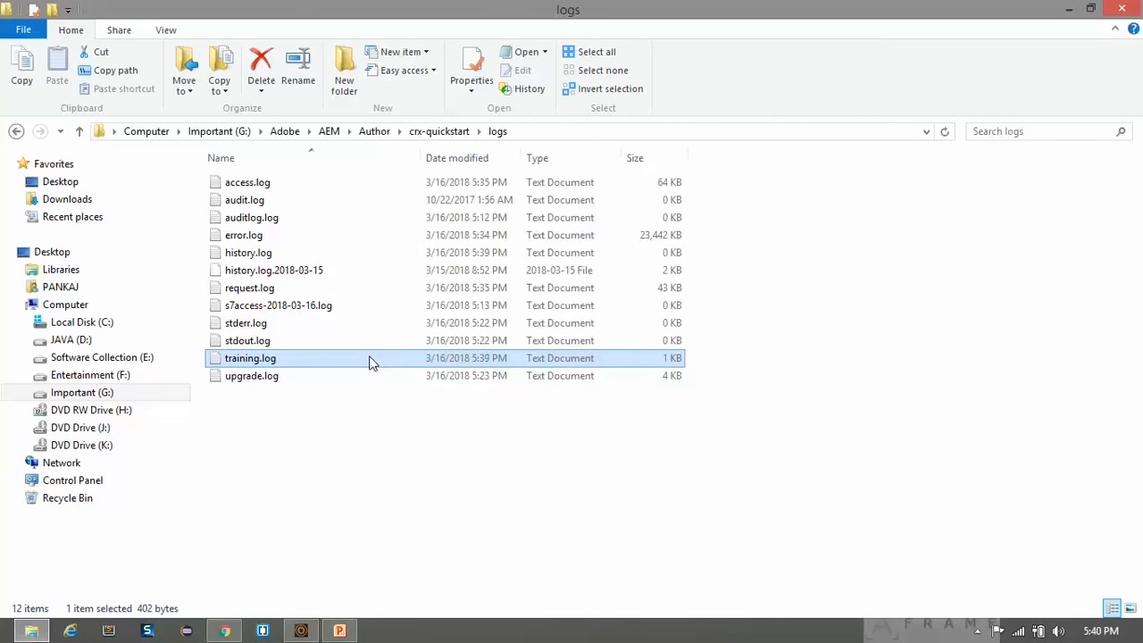
{"action": "double_click", "coordinate": [250, 357]}
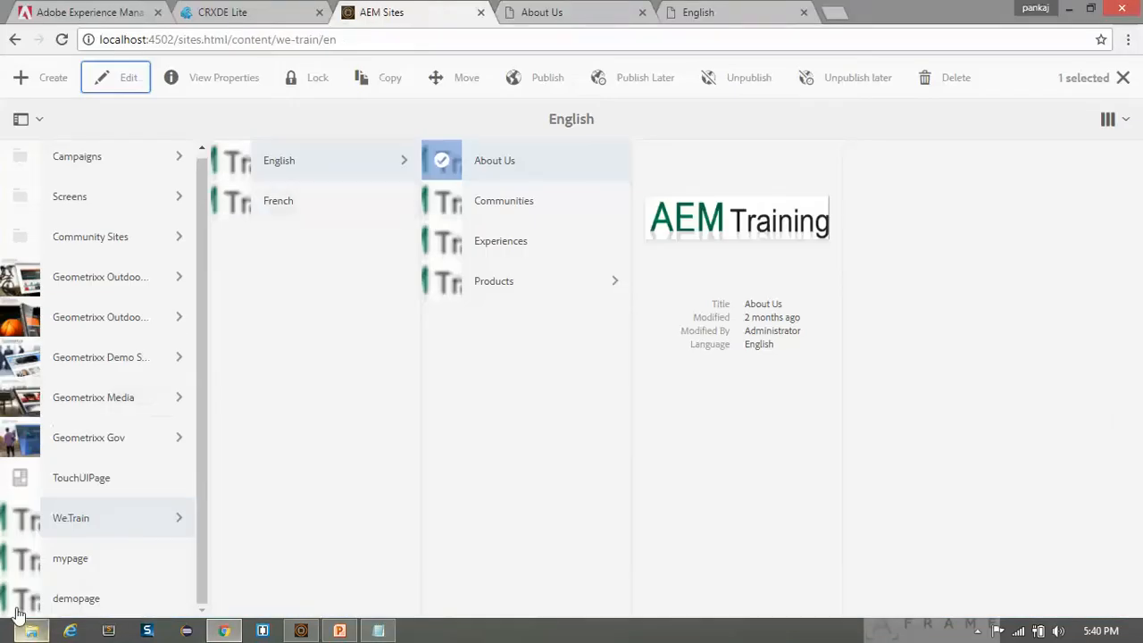
Return to the site list and open the We.Train root page in the editor.
{"action": "left_click", "coordinate": [75, 599]}
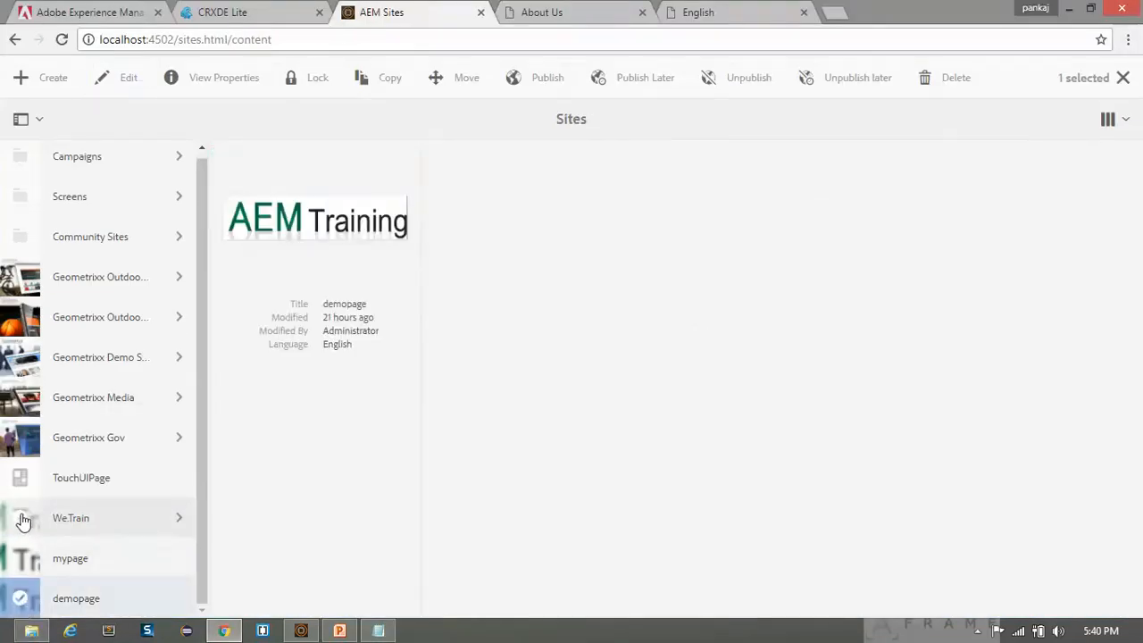
{"action": "double_click", "coordinate": [71, 518]}
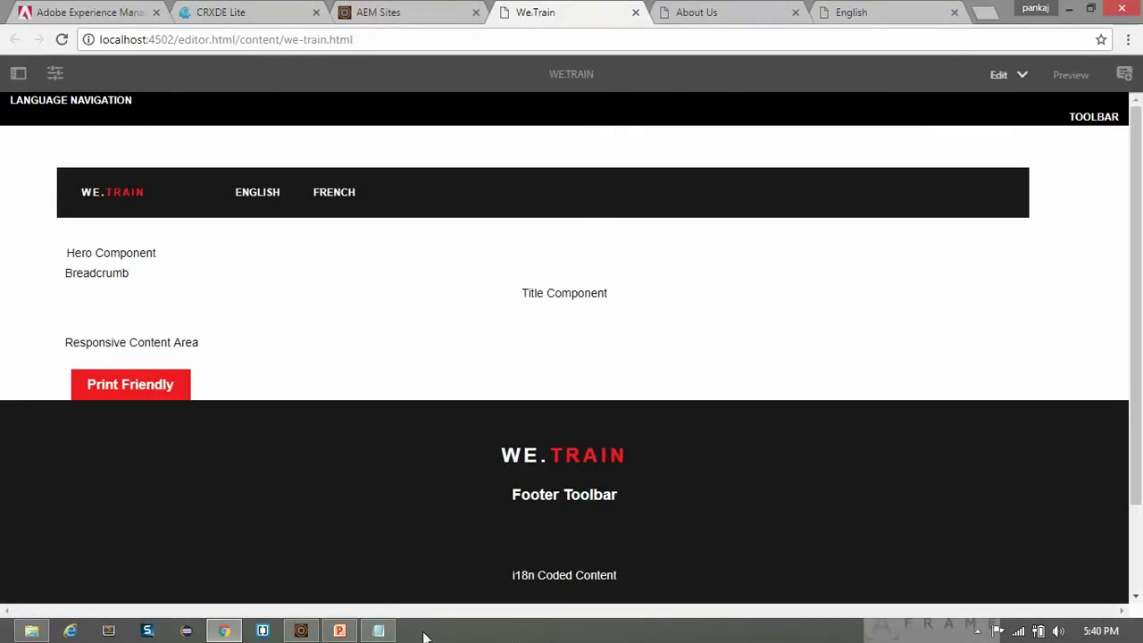
{"action": "left_click", "coordinate": [377, 631]}
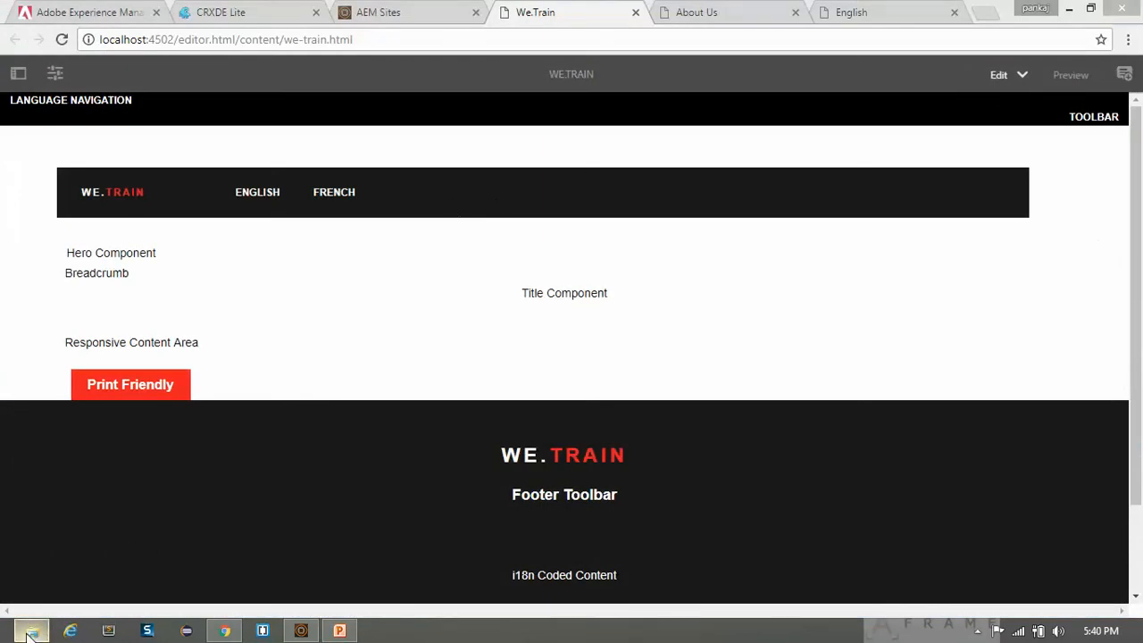
View training.log in maximized Notepad and highlight the 'Root page is : We.Train' entry.
{"action": "right_click", "coordinate": [250, 357]}
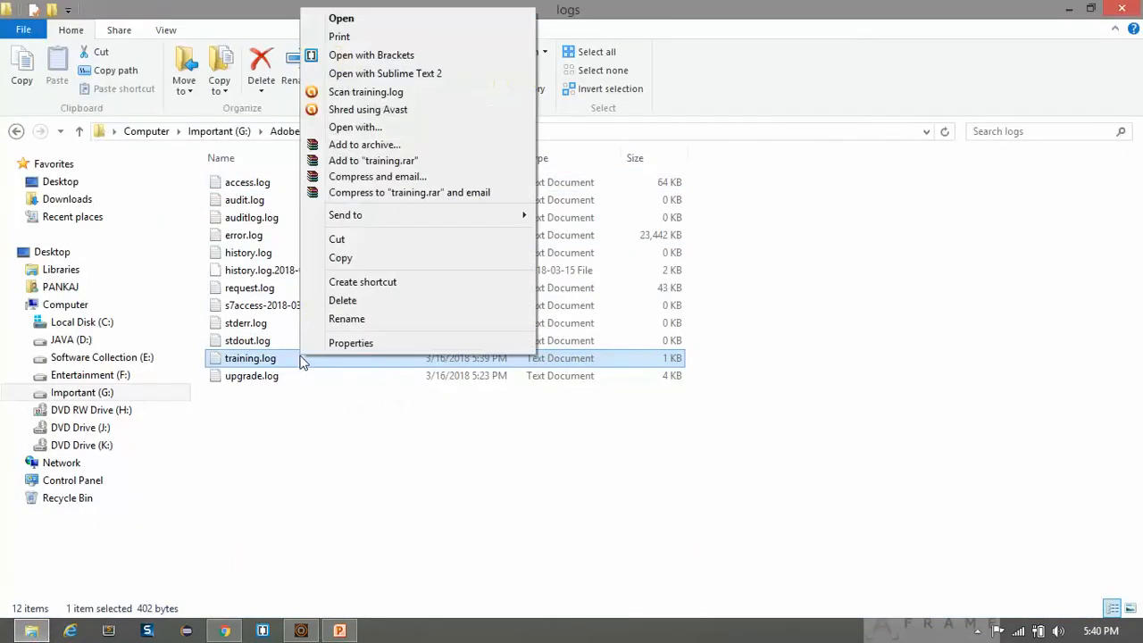
{"action": "left_click", "coordinate": [341, 18]}
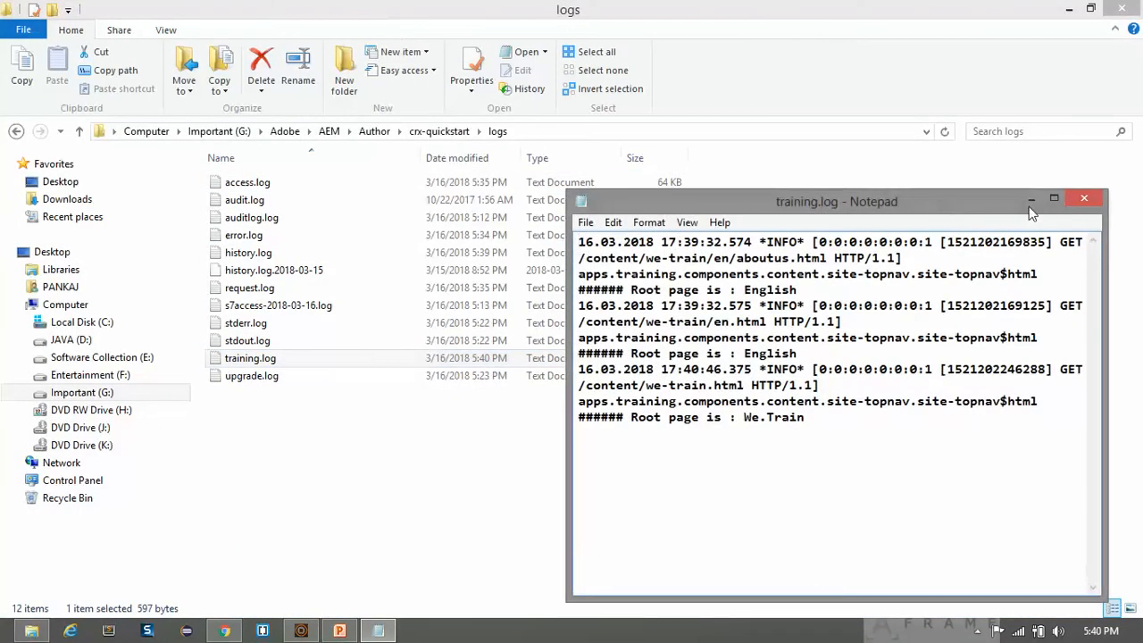
{"action": "left_click", "coordinate": [1054, 200]}
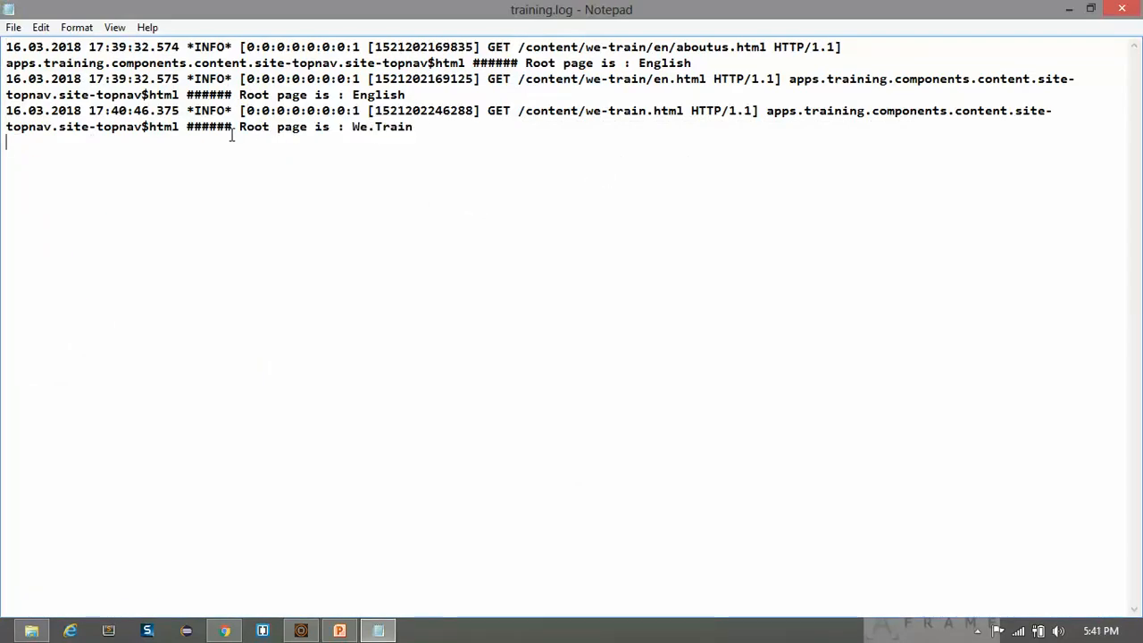
{"action": "left_click_drag", "start_coordinate": [178, 125], "coordinate": [410, 125]}
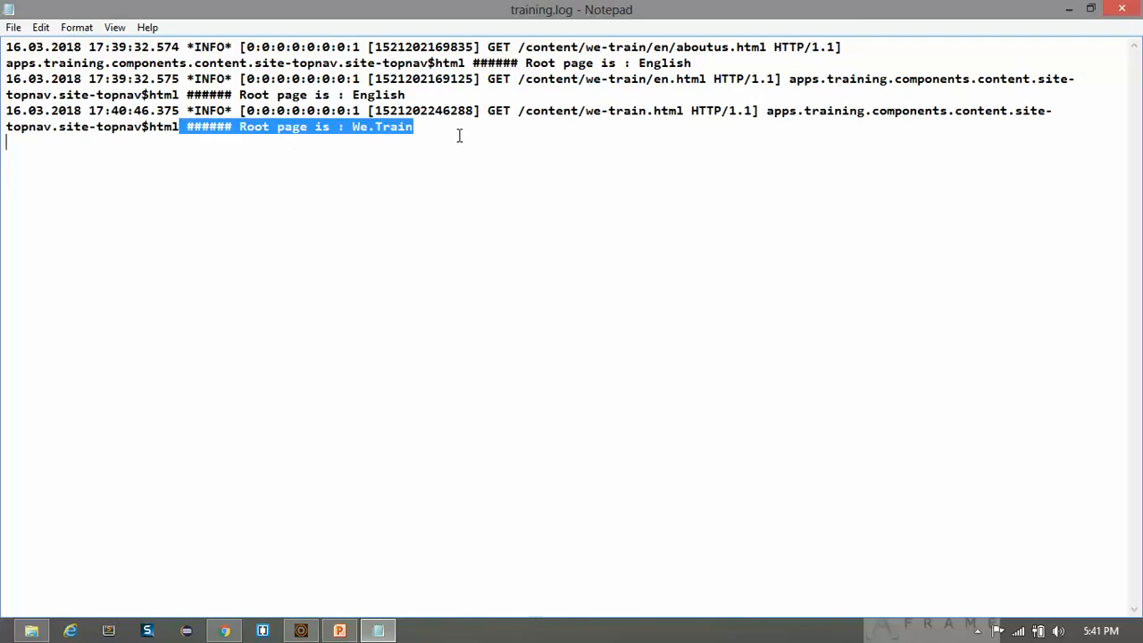
{"action": "mouse_move", "coordinate": [540, 511]}
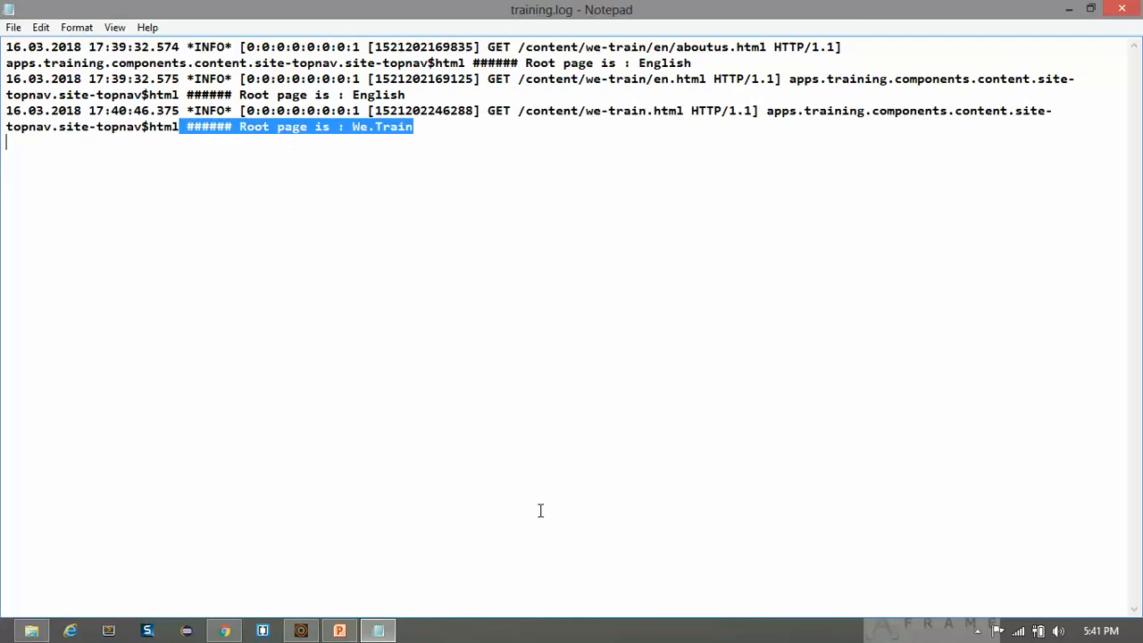